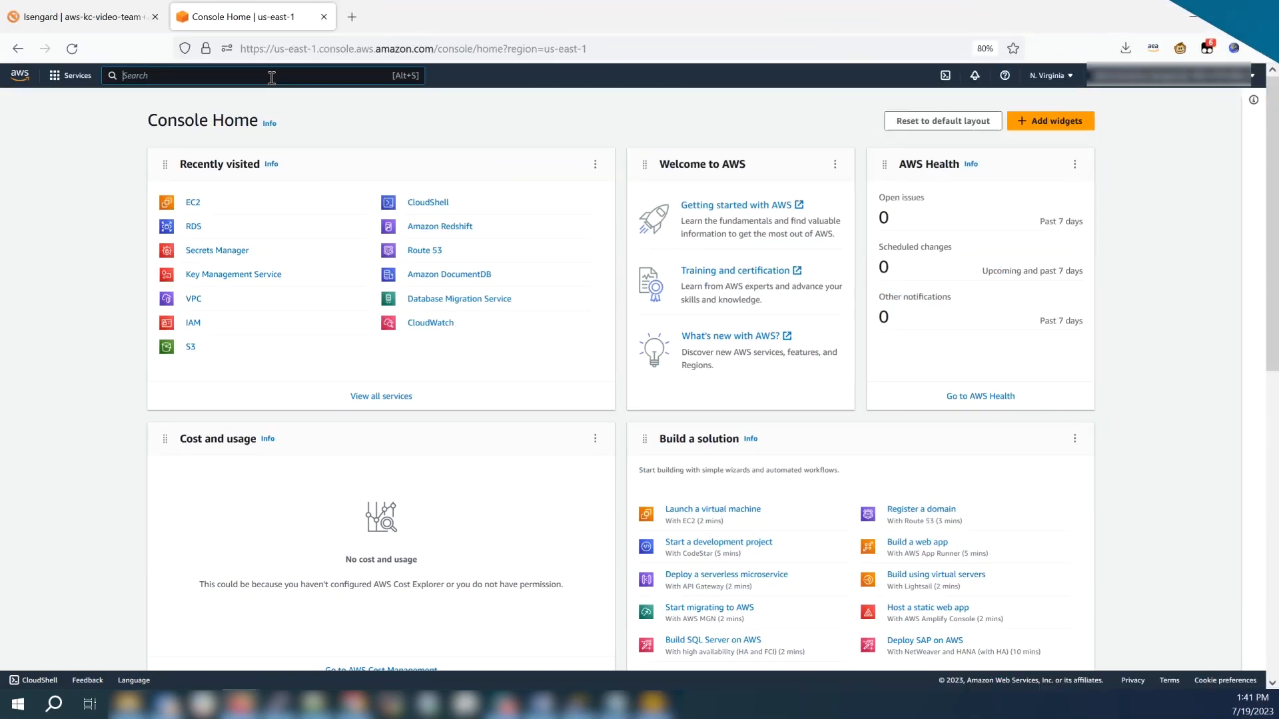
- Open EC2 and list running instances to view ec2-proxy-video's details
{"action": "type", "text": "ec2"}
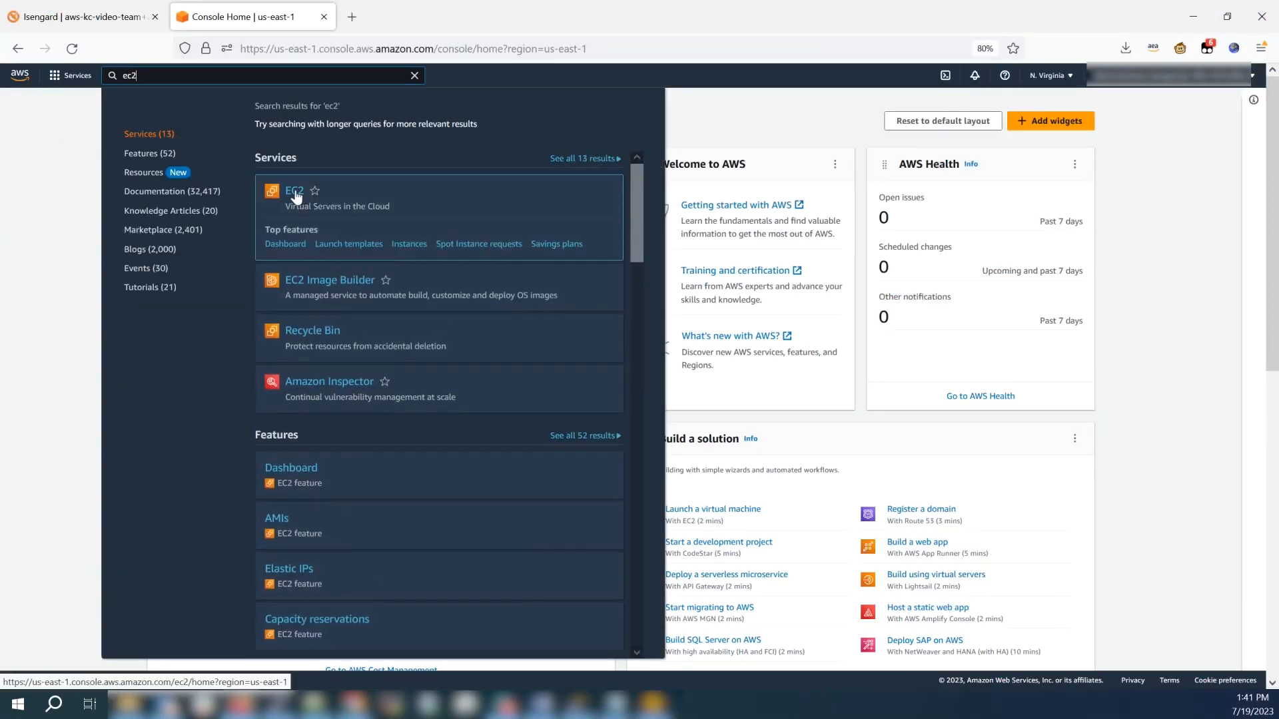
{"action": "left_click", "coordinate": [294, 191]}
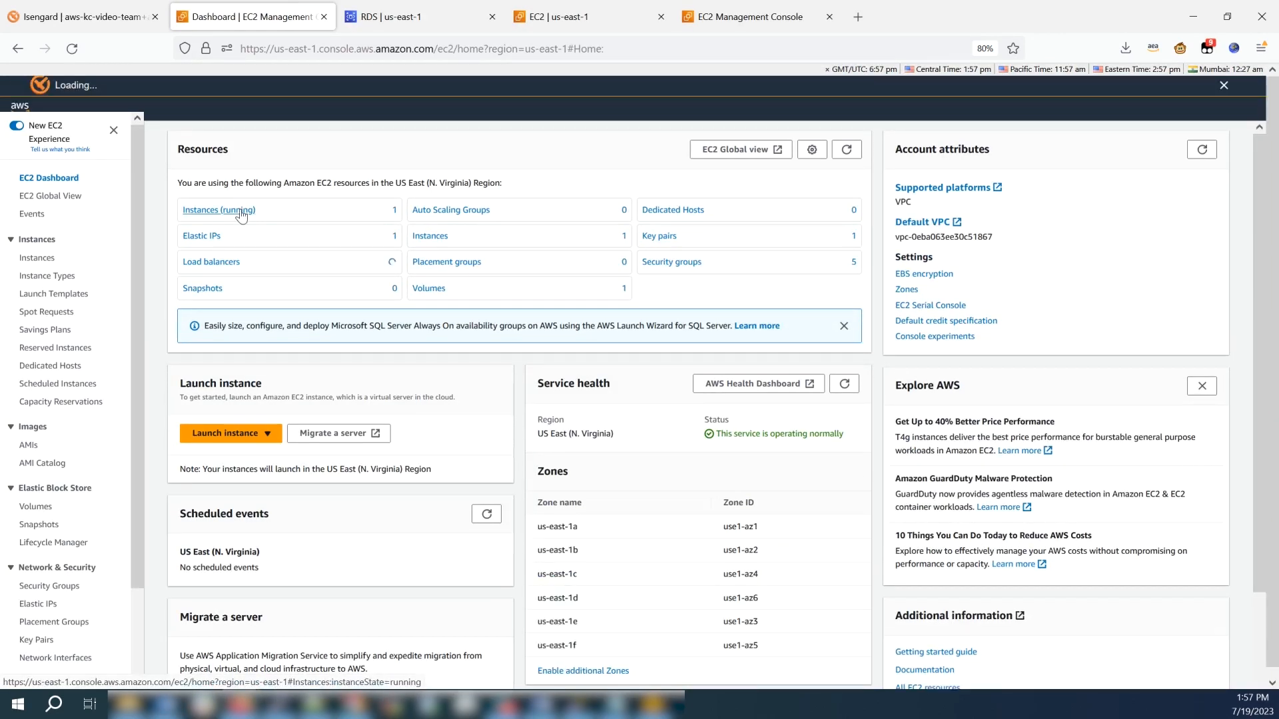
{"action": "left_click", "coordinate": [217, 209]}
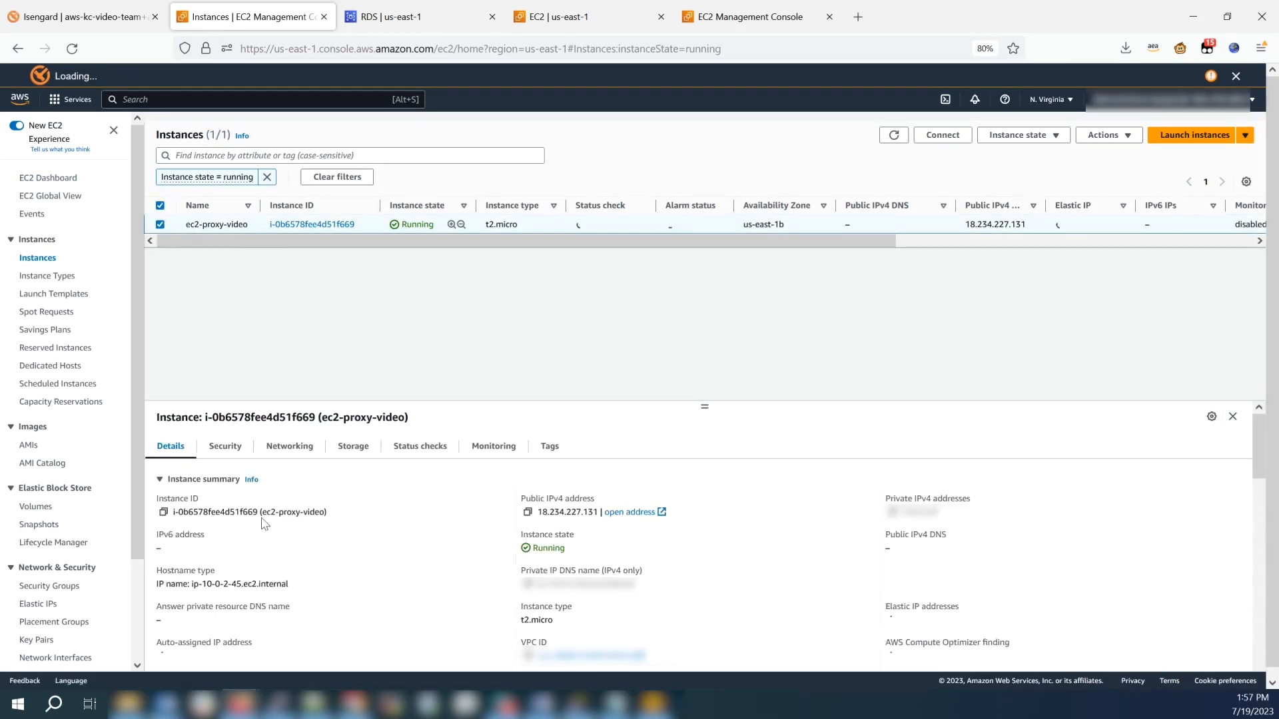
{"action": "scroll", "scroll_direction": "down", "scroll_amount": 3}
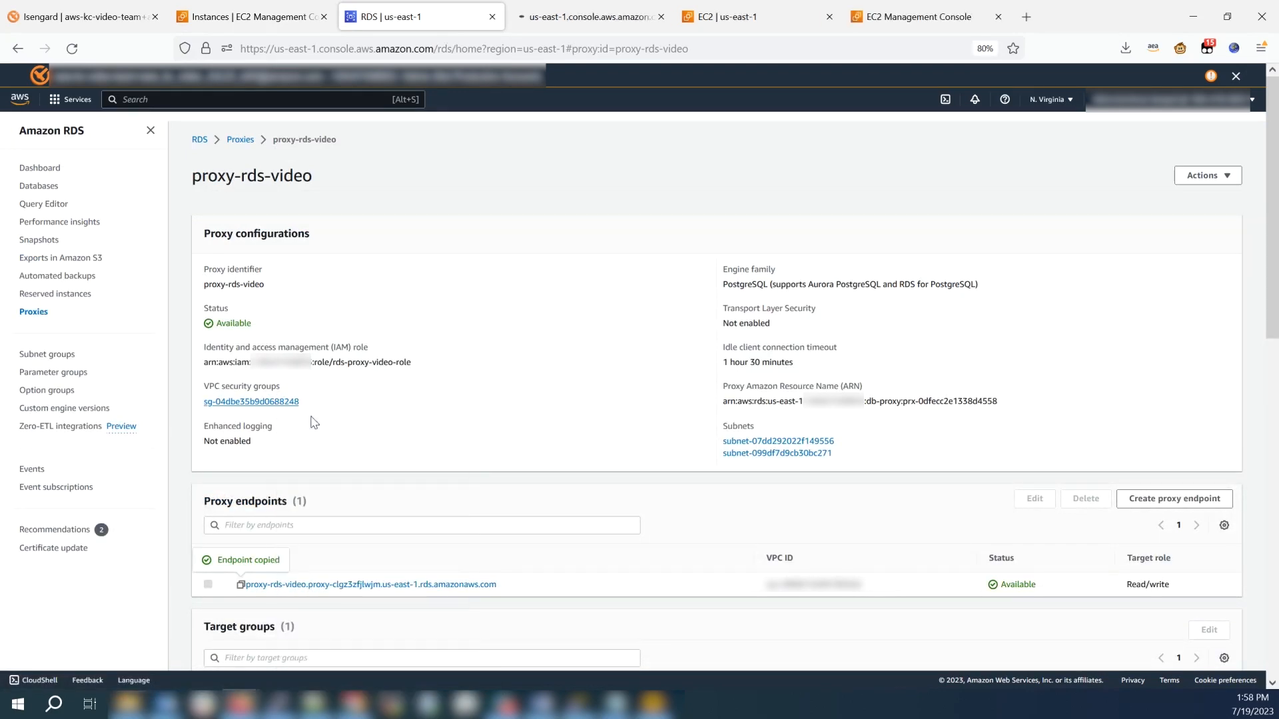
- Open the proxy's VPC security group proxy-video-sg and review its rules
{"action": "left_click", "coordinate": [251, 402]}
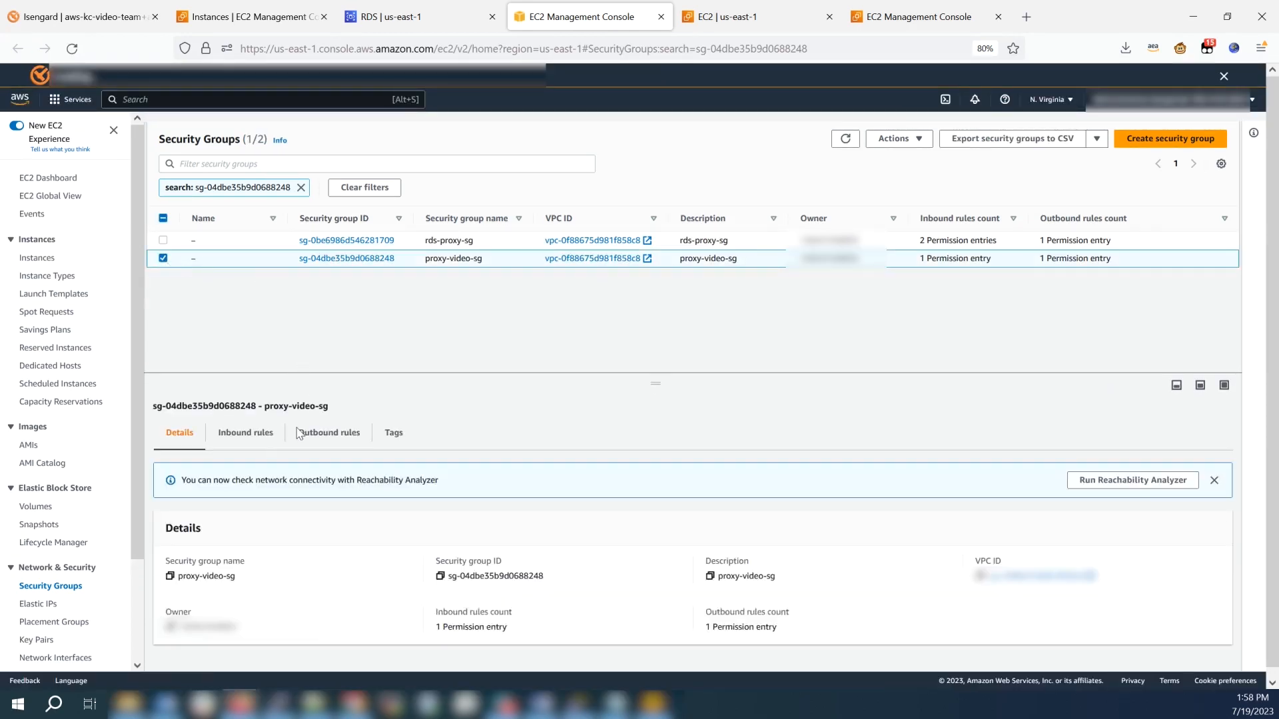
{"action": "left_click", "coordinate": [245, 426]}
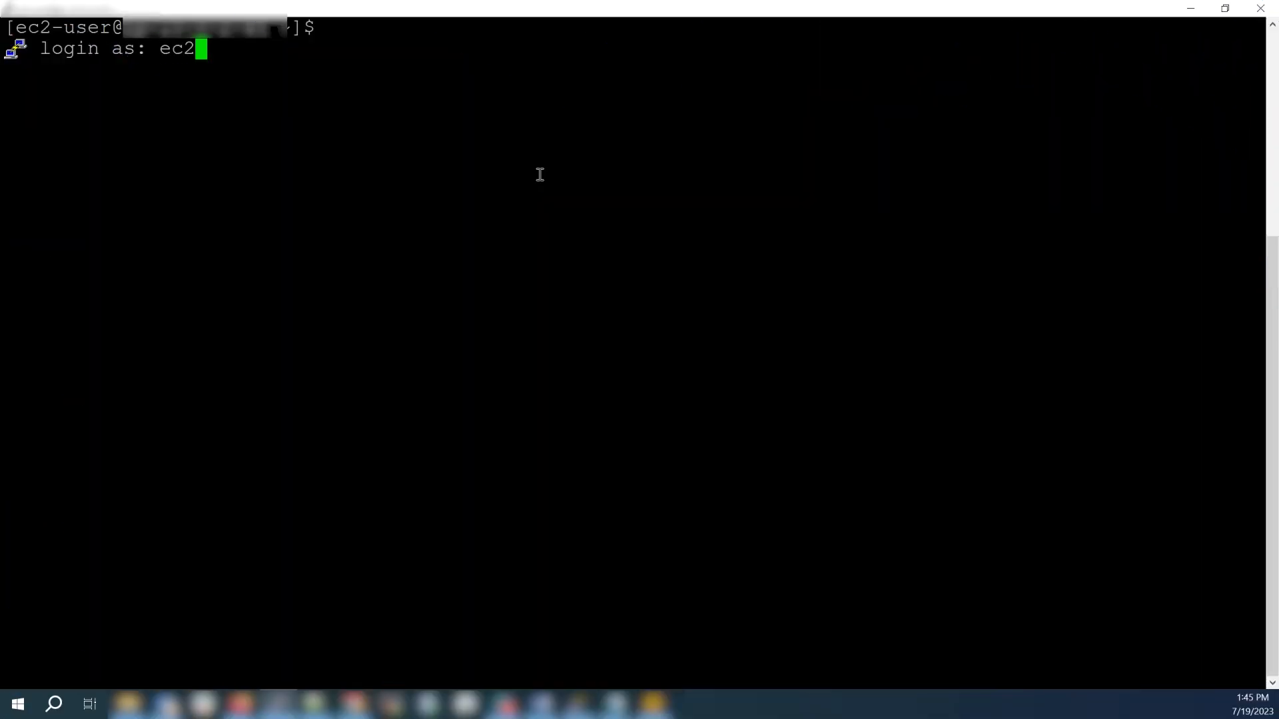
- Log in as ec2-user and type 'aws rds describe-db-proxy-targets --db-proxy-name'
{"action": "type", "text": "-user"}
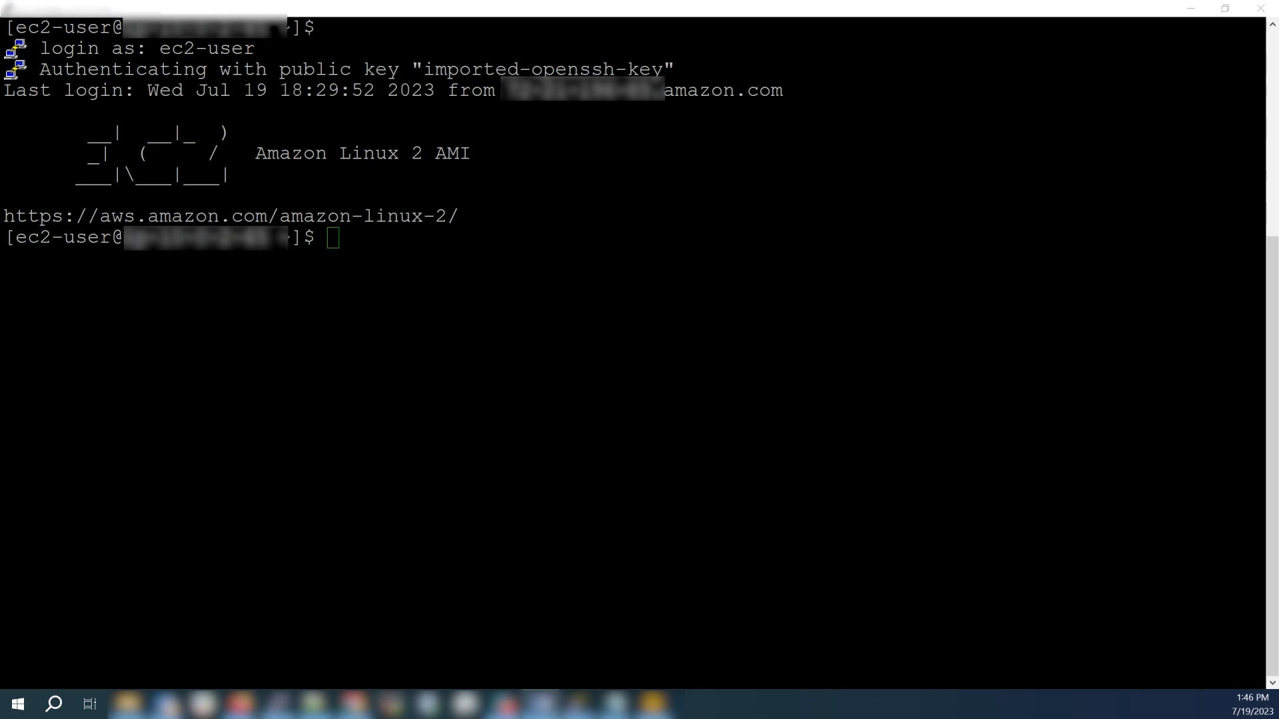
{"action": "type", "text": "aws rds describe-db-proxy-targets --db-proxy-name"}
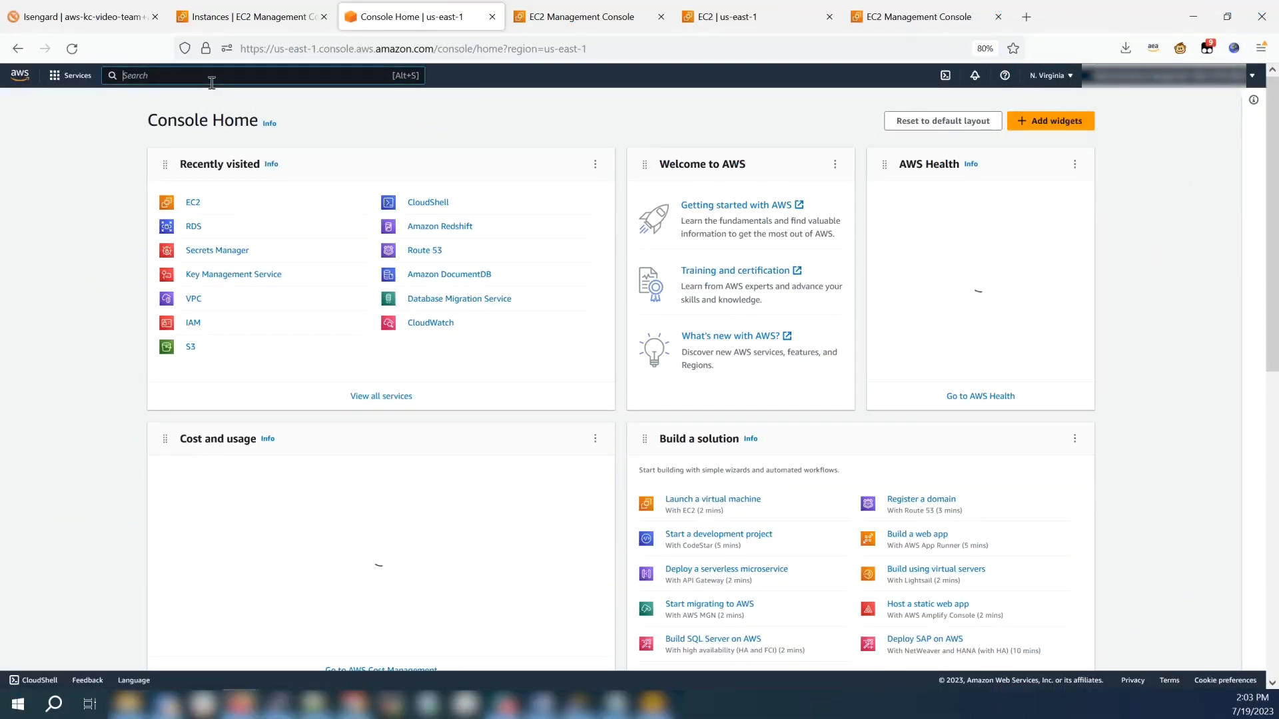
- Open database rds-proxy-video in RDS and its rds-proxy-sg security group in a new tab
{"action": "type", "text": "rds"}
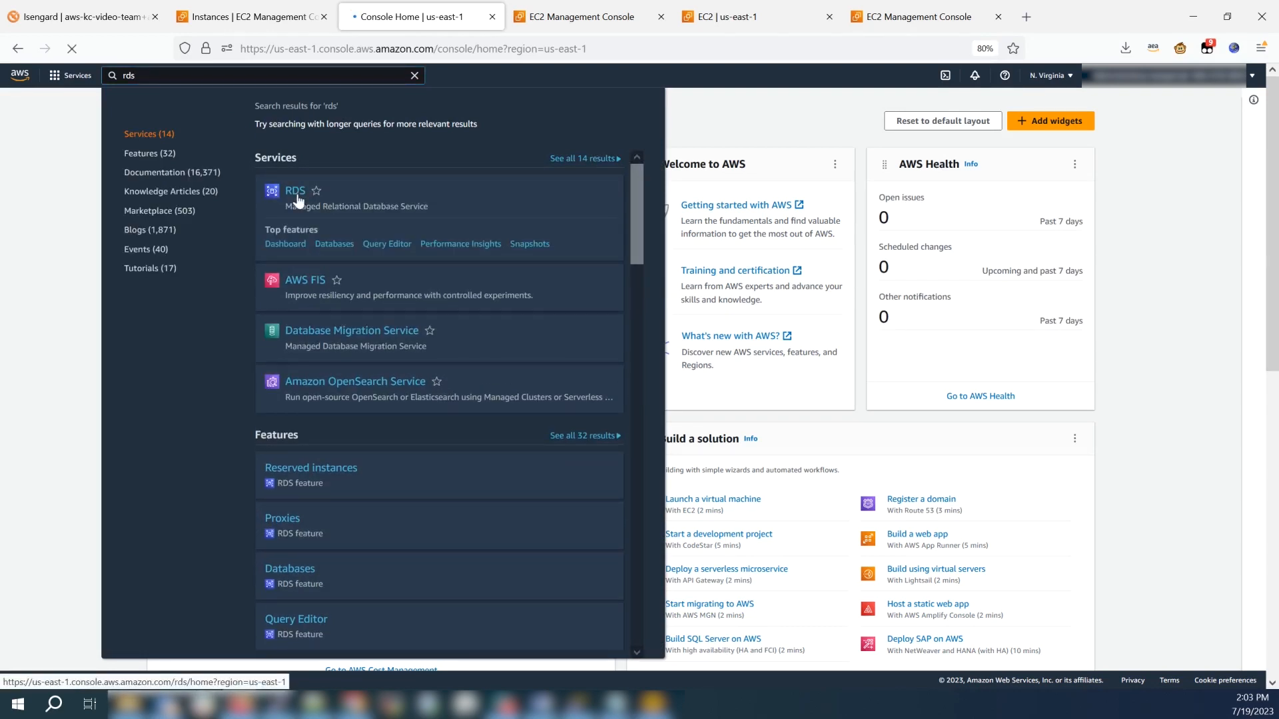
{"action": "left_click", "coordinate": [295, 190]}
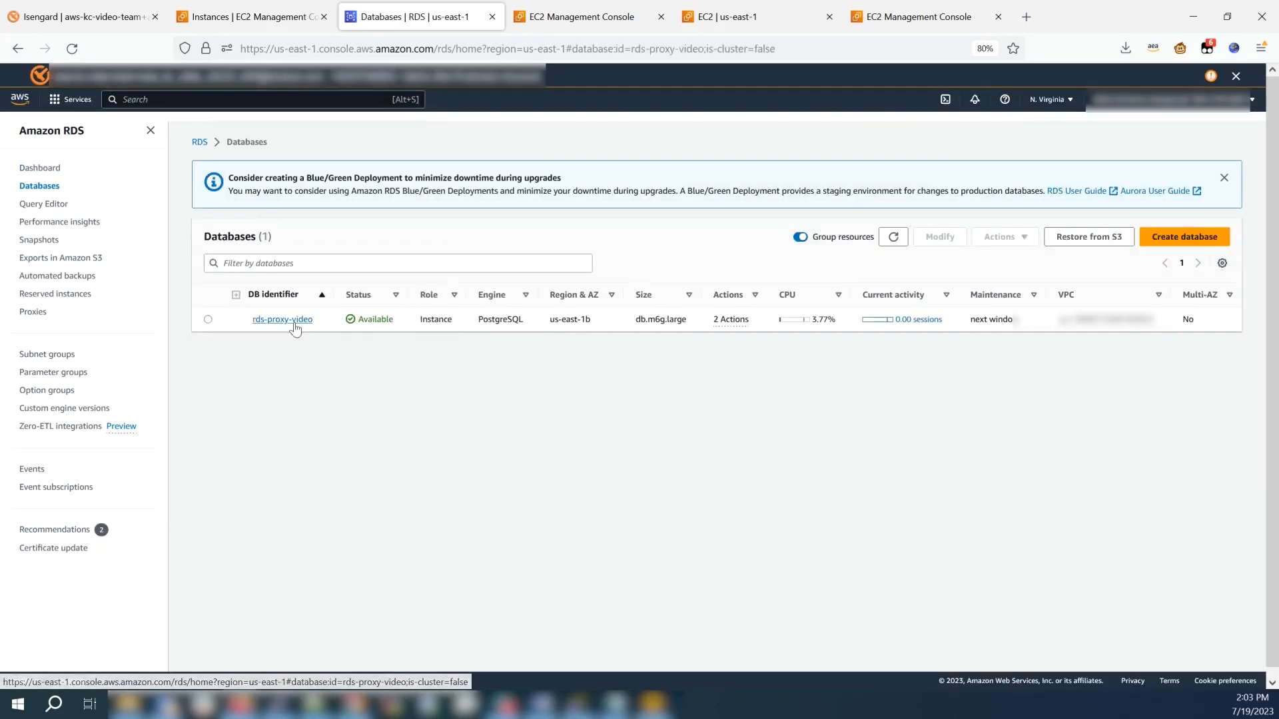
{"action": "left_click", "coordinate": [281, 319]}
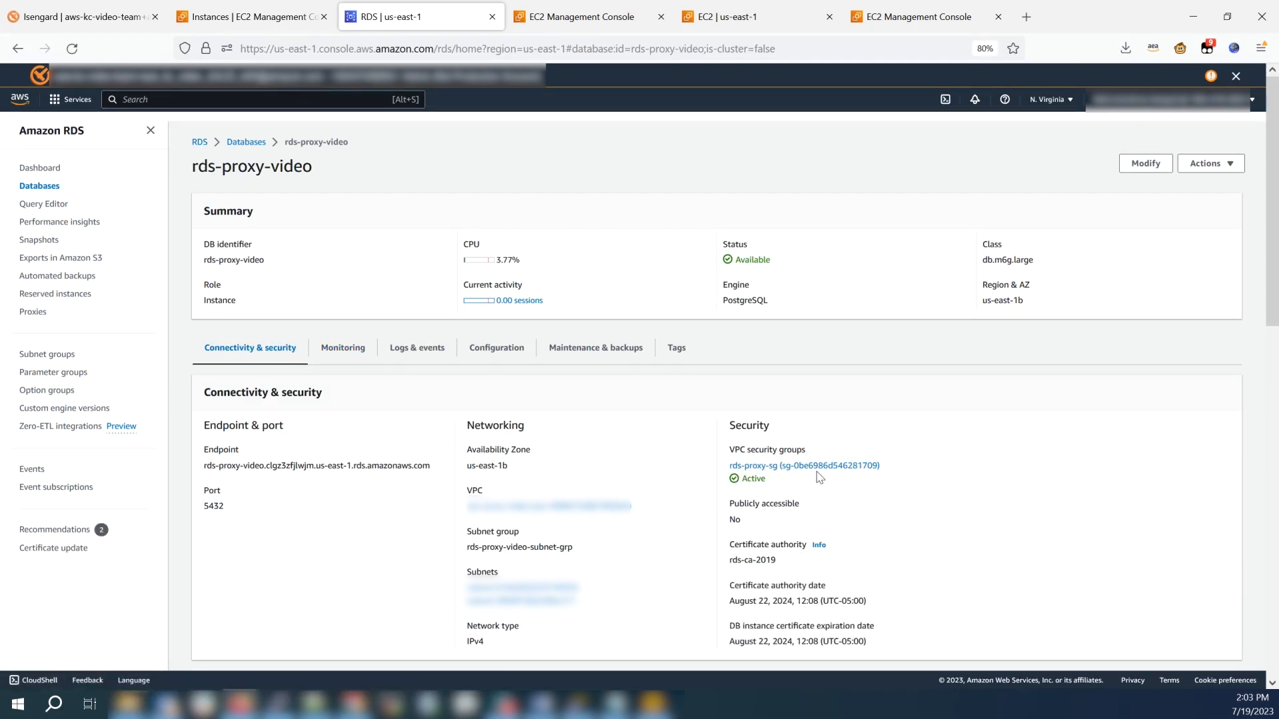
{"action": "right_click", "coordinate": [804, 466]}
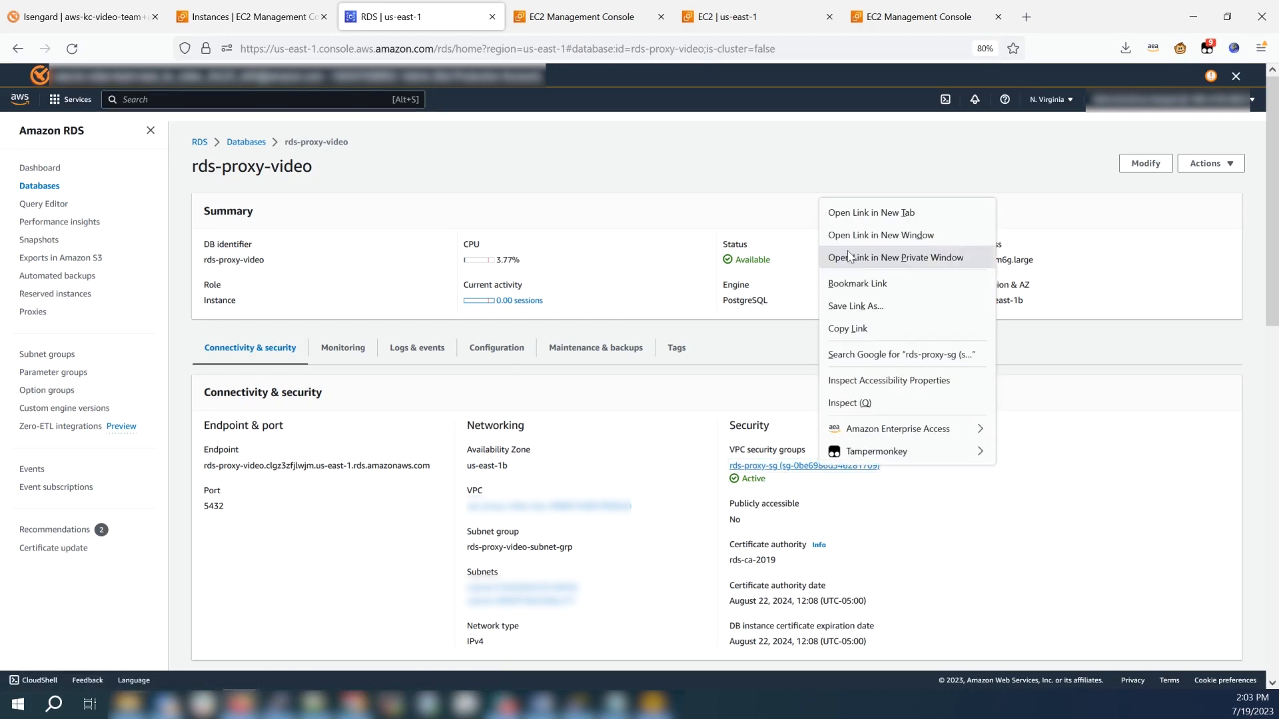
{"action": "left_click", "coordinate": [856, 242]}
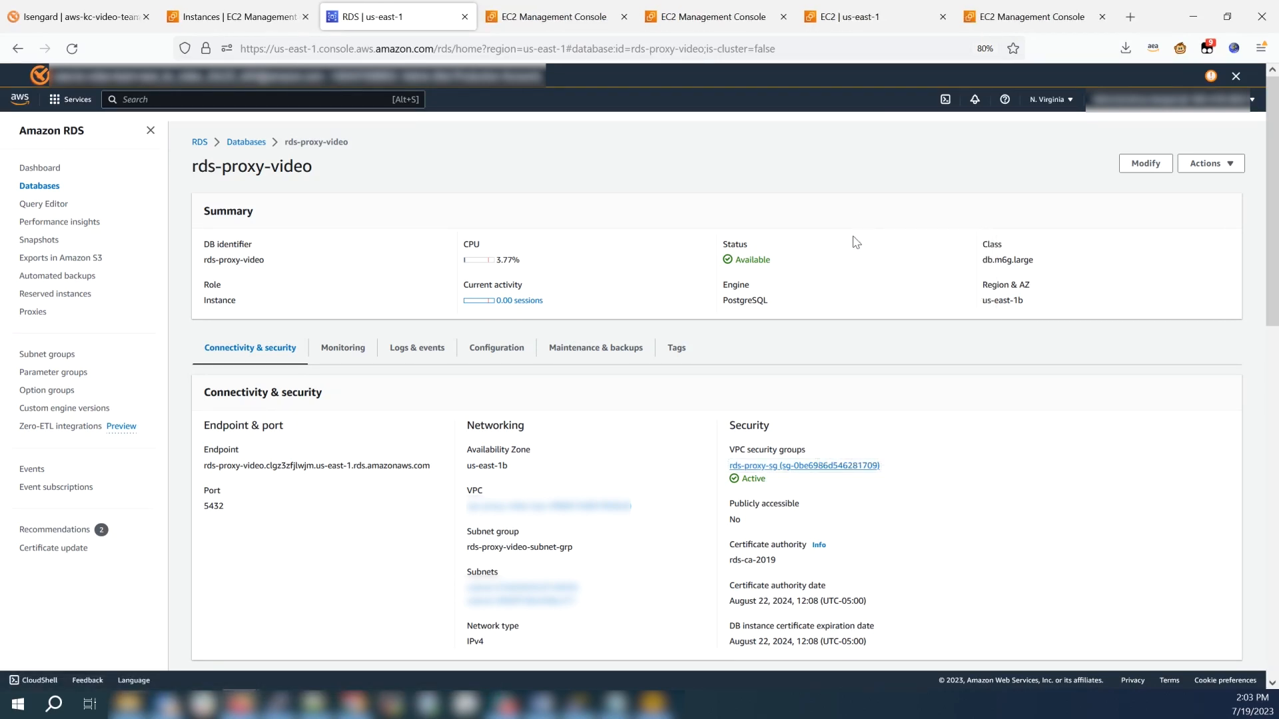
{"action": "left_click", "coordinate": [804, 466]}
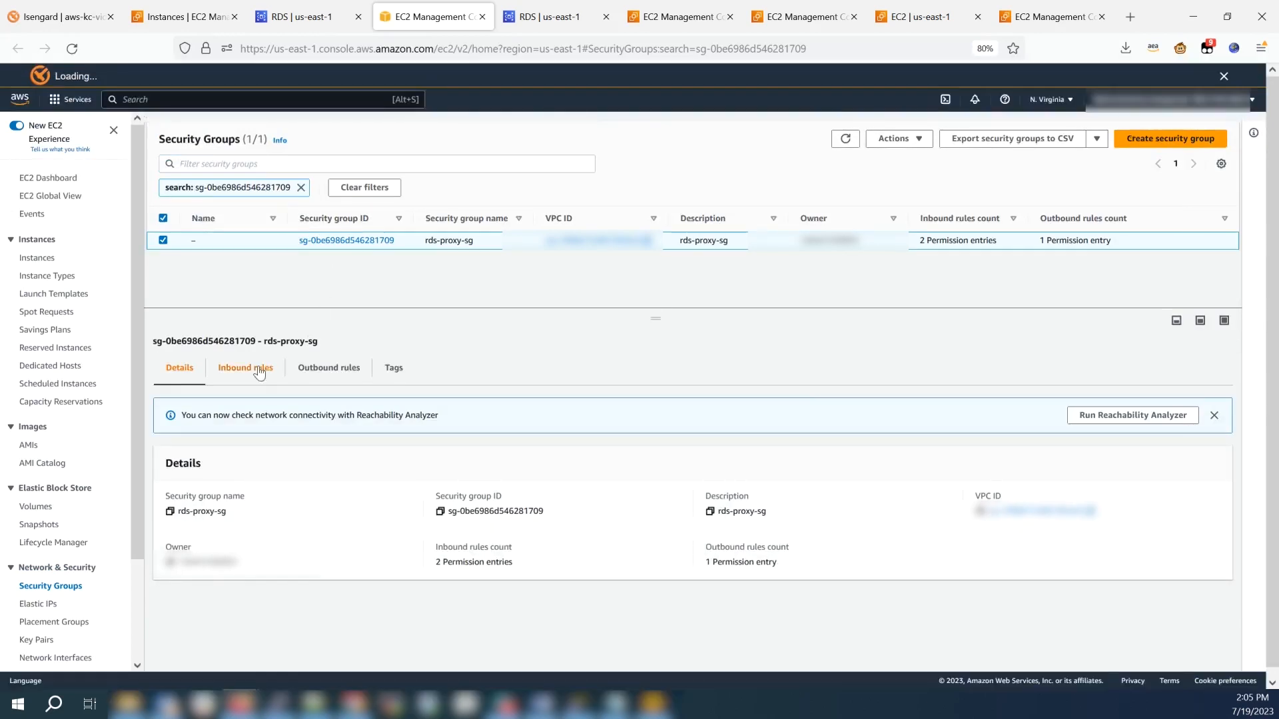
- Review rds-proxy-sg inbound rules, then open proxy-video-sg via sg-04dbe35b9d0688248
{"action": "left_click", "coordinate": [245, 368]}
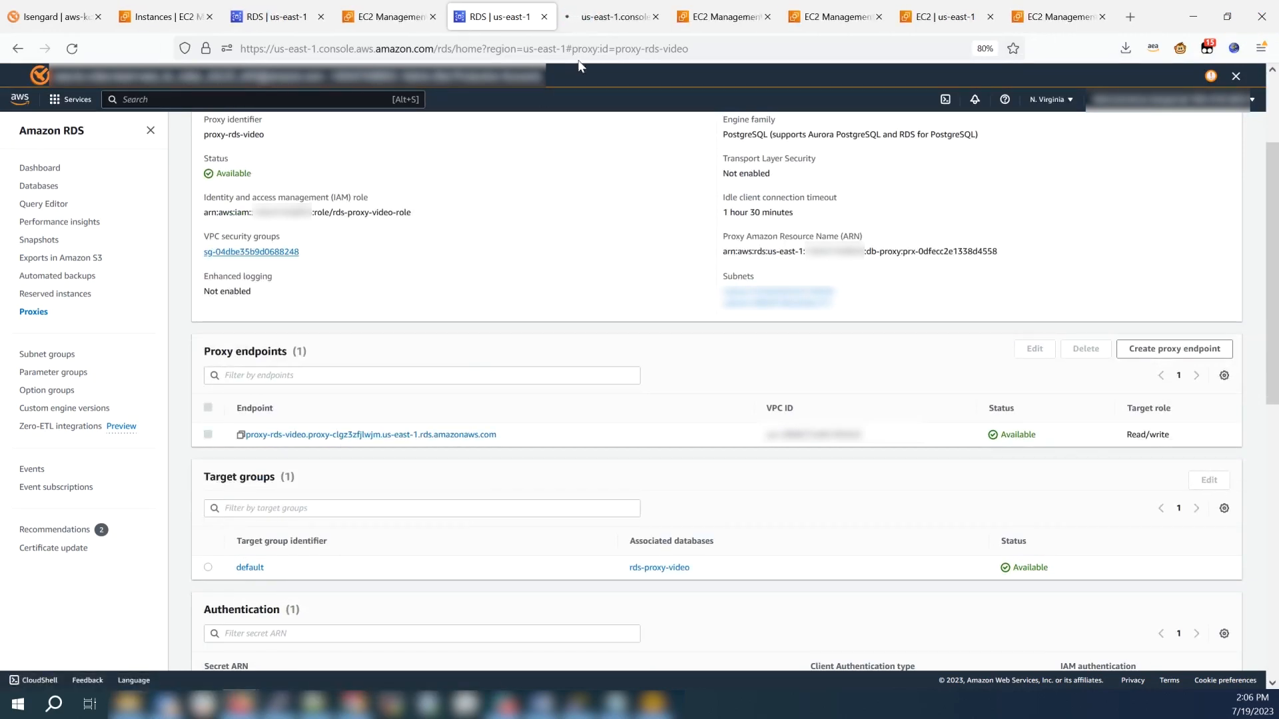
{"action": "left_click", "coordinate": [250, 252]}
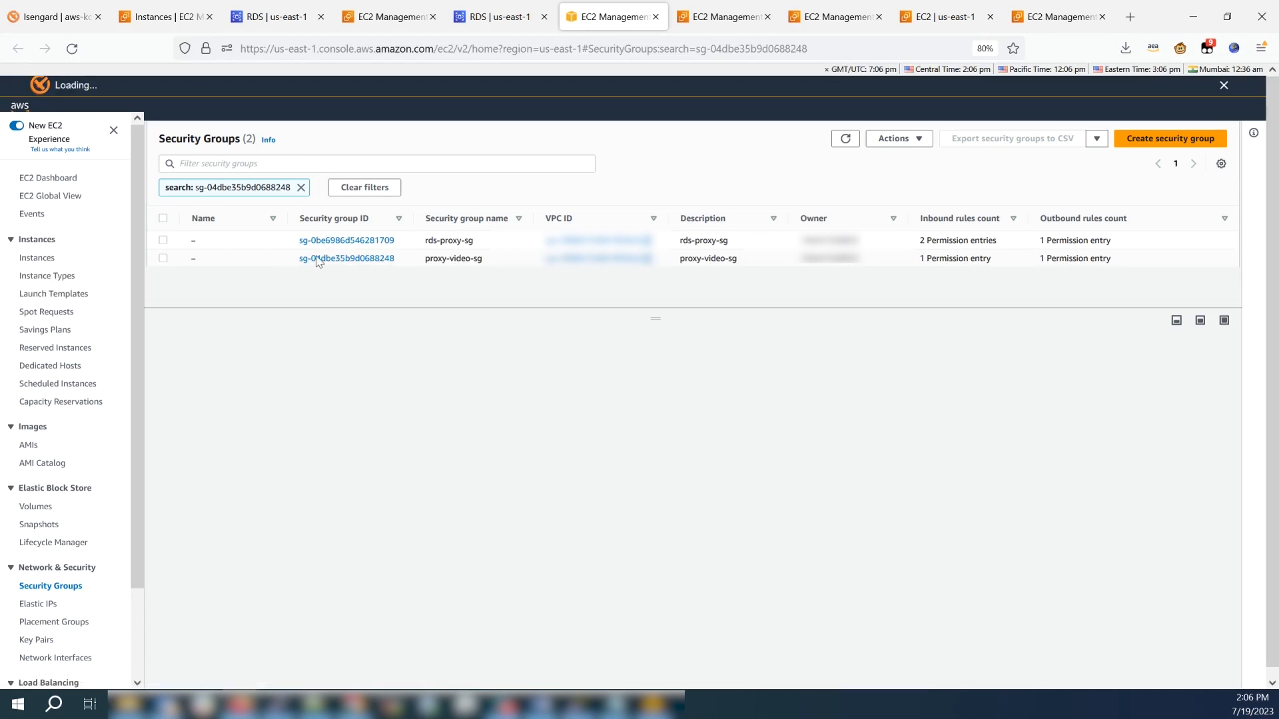
{"action": "left_click", "coordinate": [346, 258]}
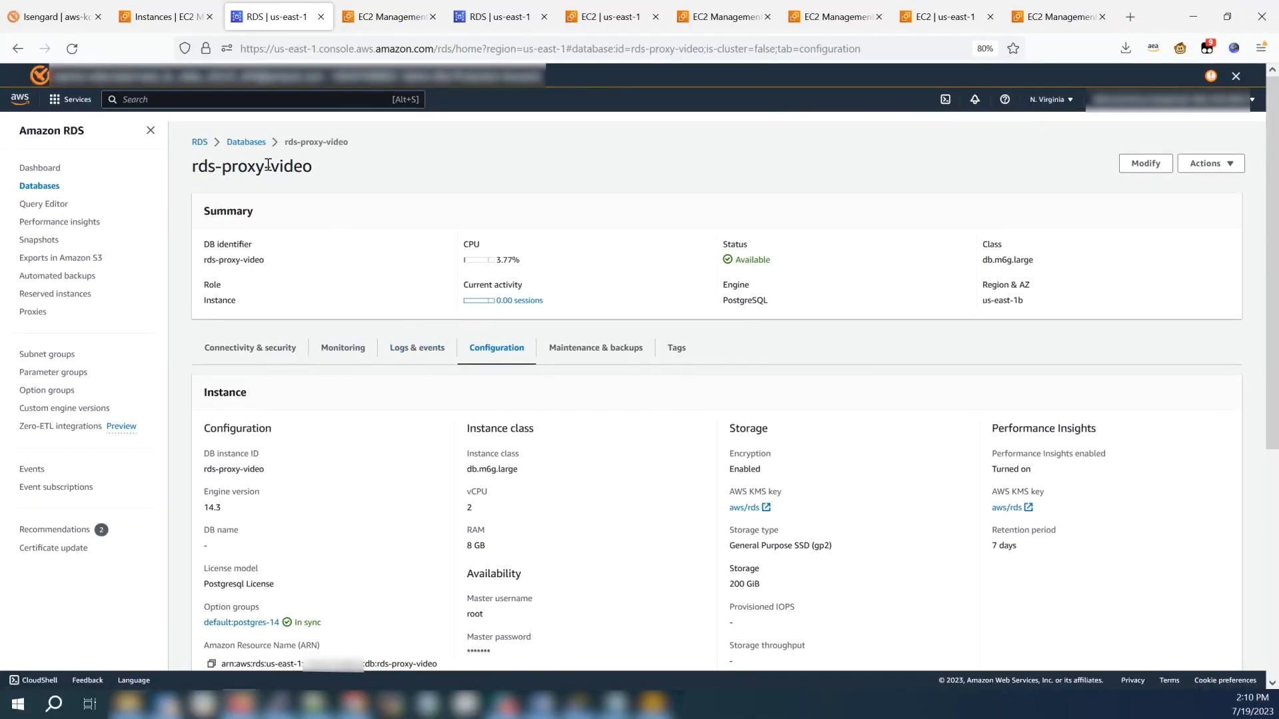
- Scroll rds-proxy-video's configuration and select master username root
{"action": "scroll", "scroll_direction": "down", "scroll_amount": 3}
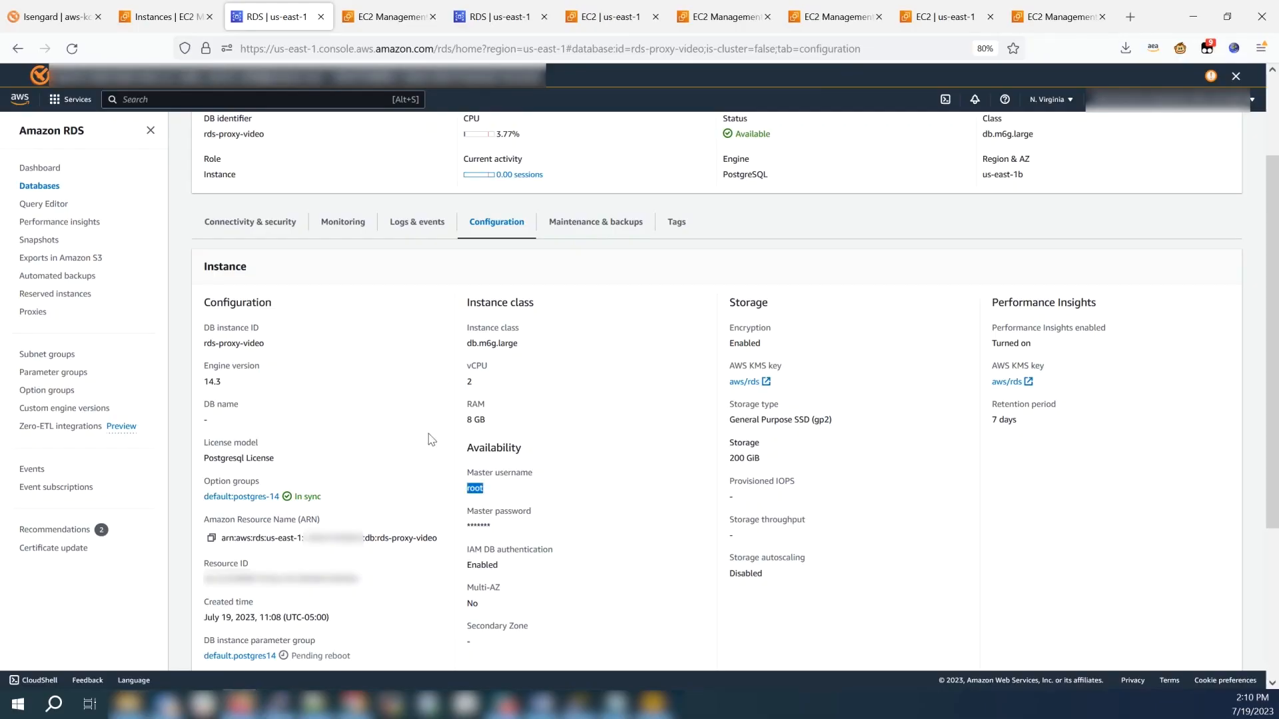
{"action": "left_click", "coordinate": [250, 222]}
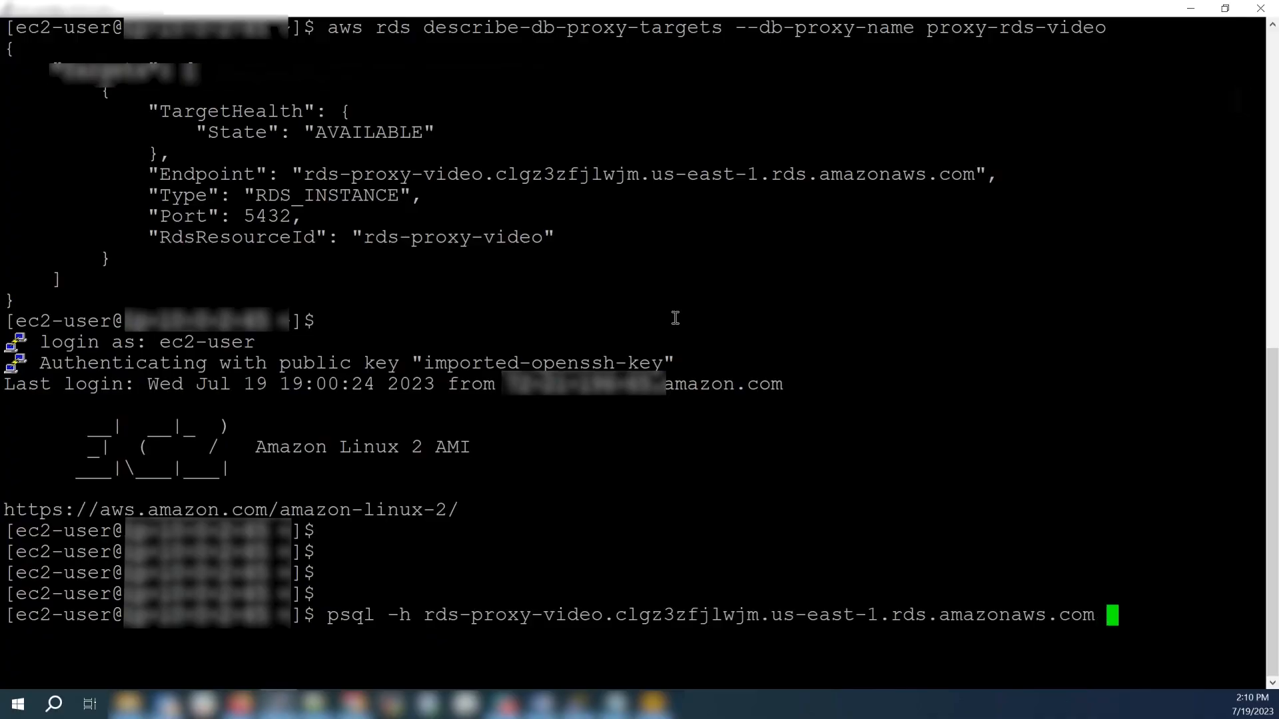
{"action": "type", "text": "-U root -d postgres"}
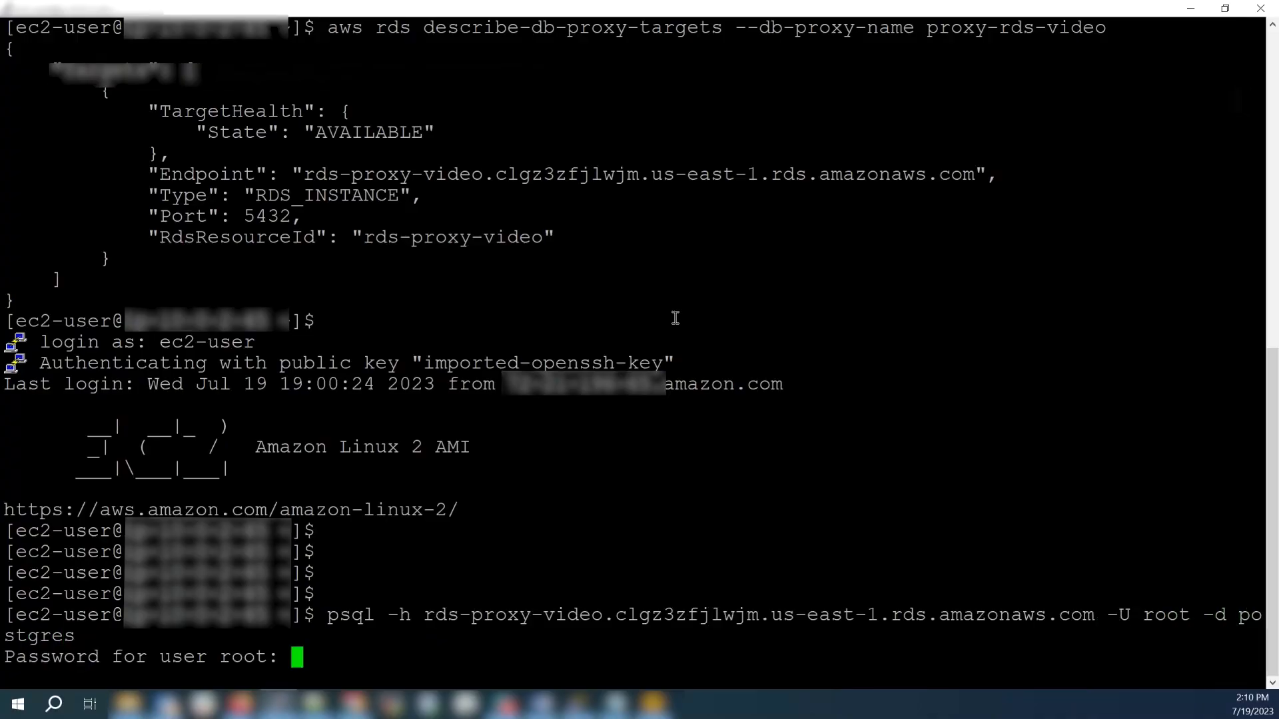
{"action": "type", "text": "create"}
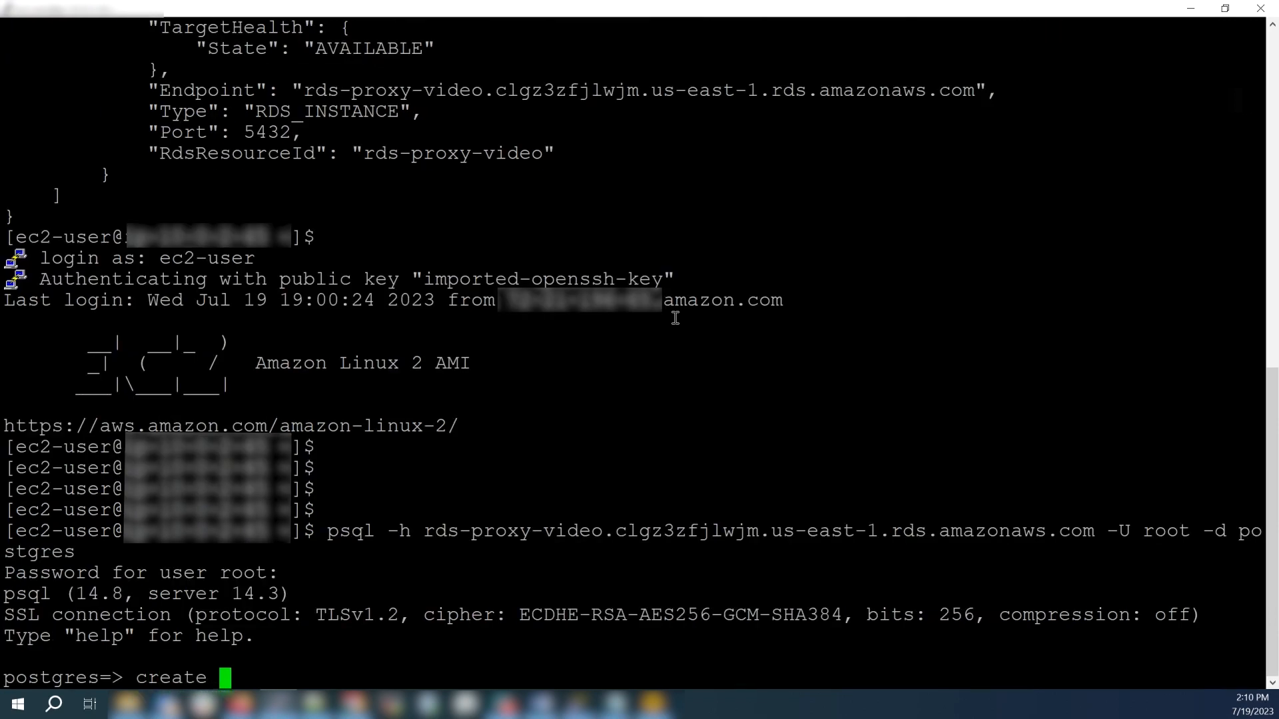
{"action": "type", "text": "user testvid"}
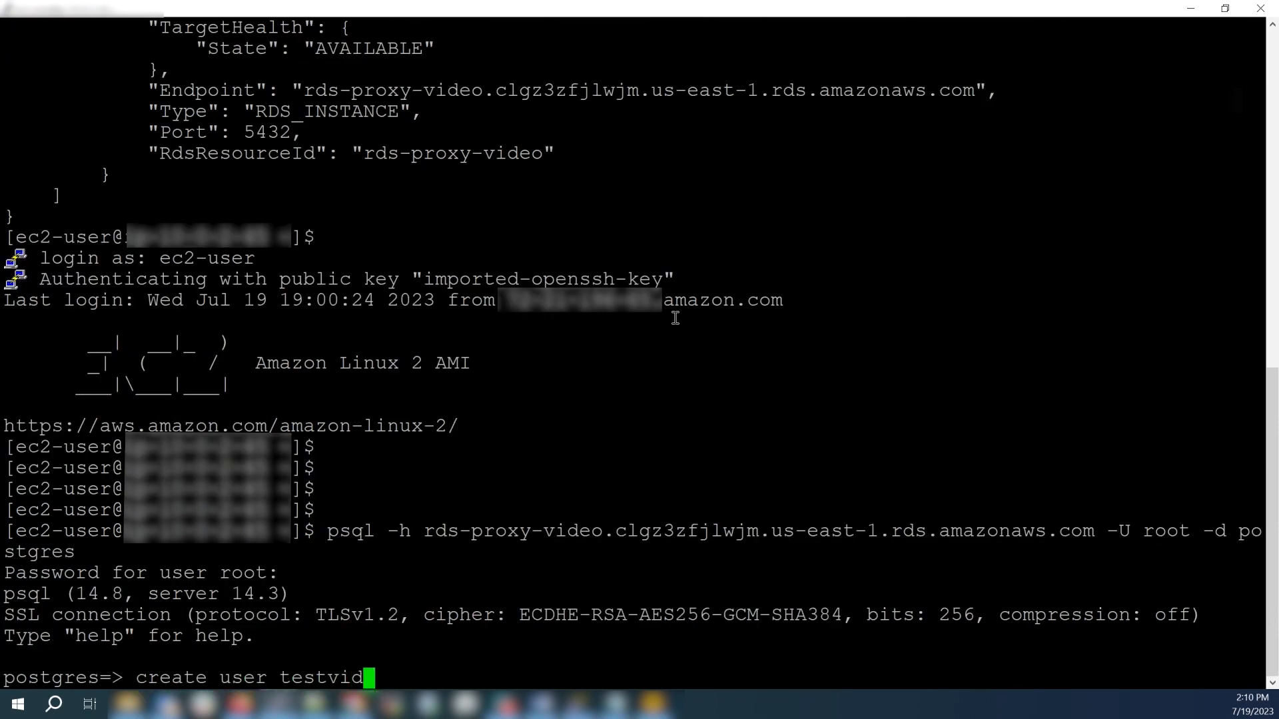
{"action": "type", "text": "eo with"}
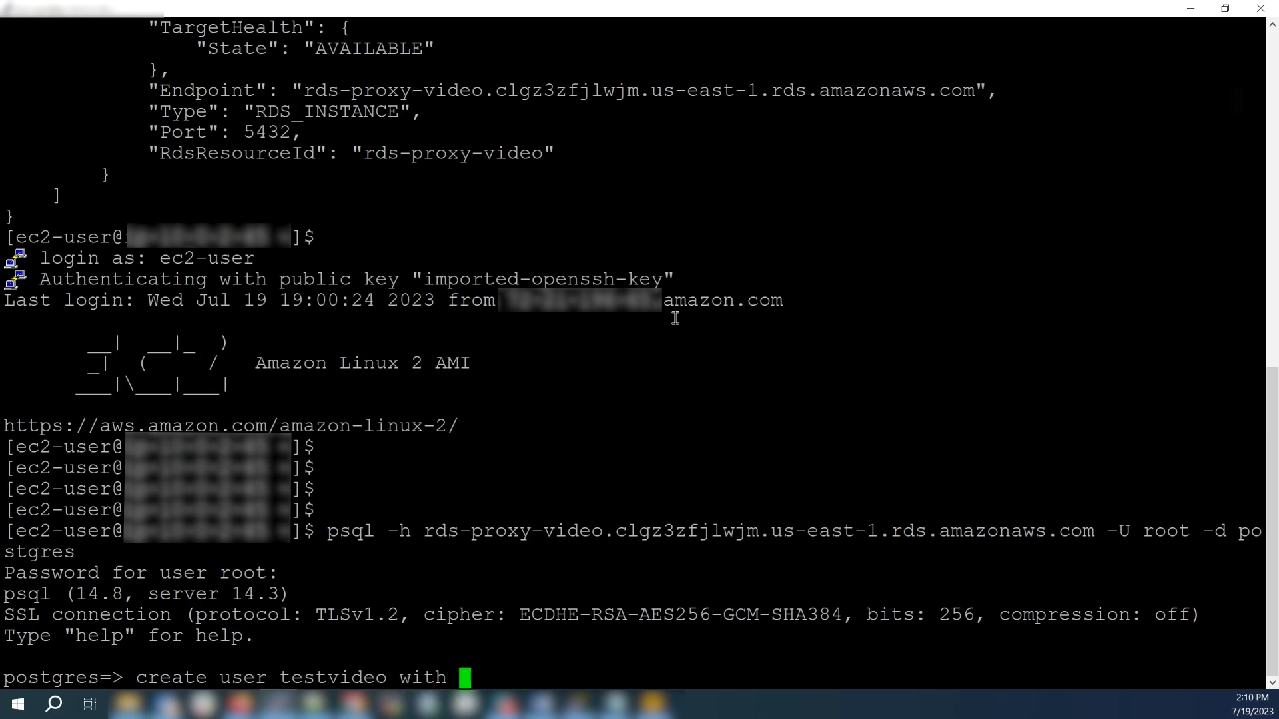
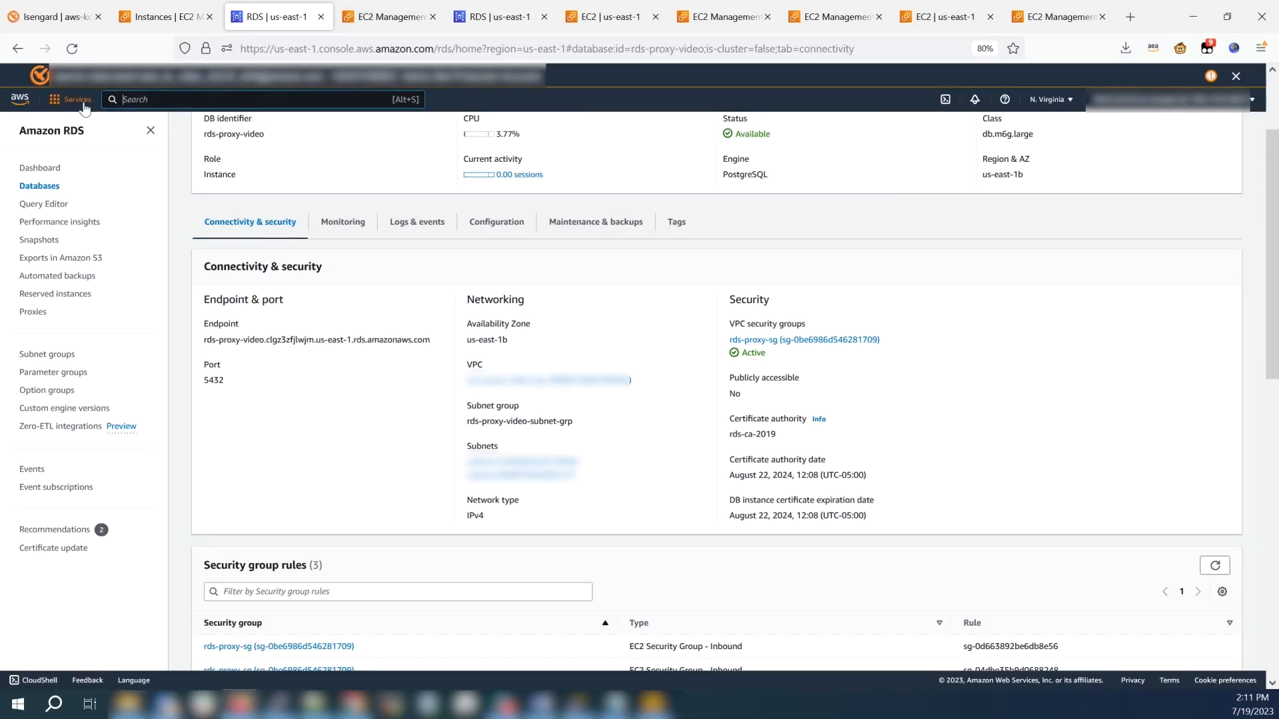
- Create secret proxyvideo in Secrets Manager, encrypted with rds-proxy-video-key
{"action": "right_click", "coordinate": [304, 321]}
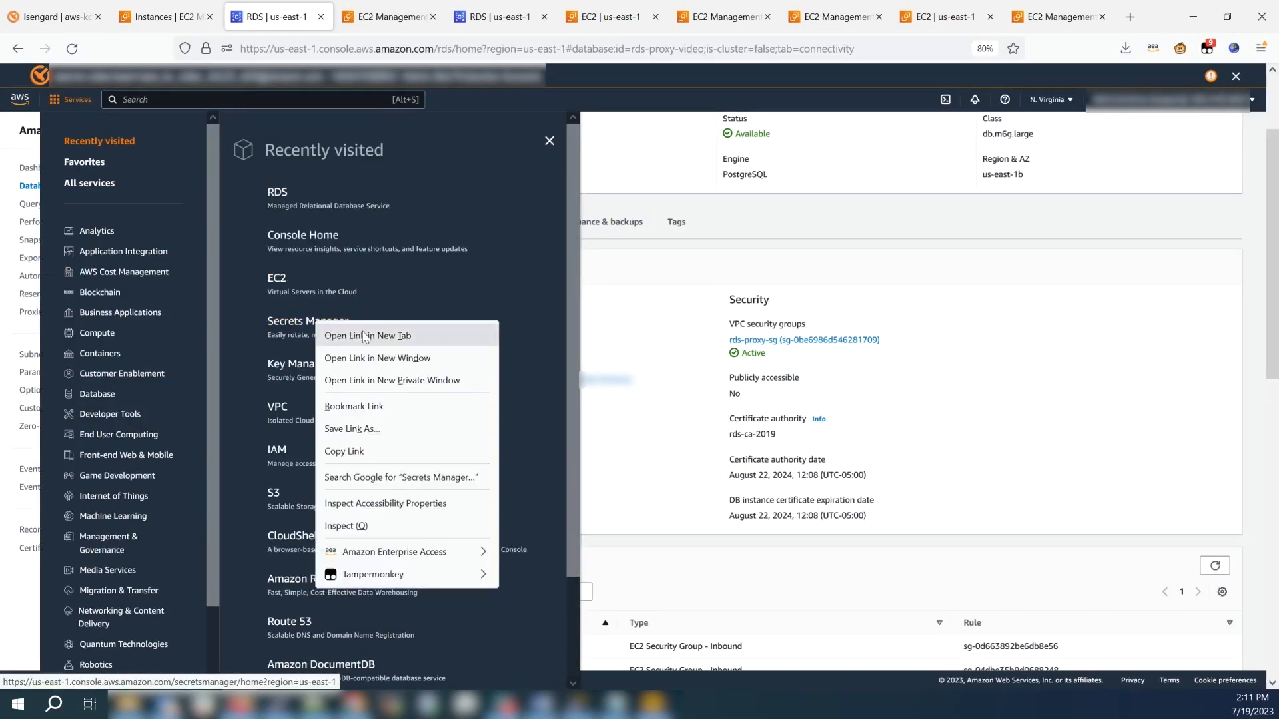
{"action": "left_click", "coordinate": [368, 336]}
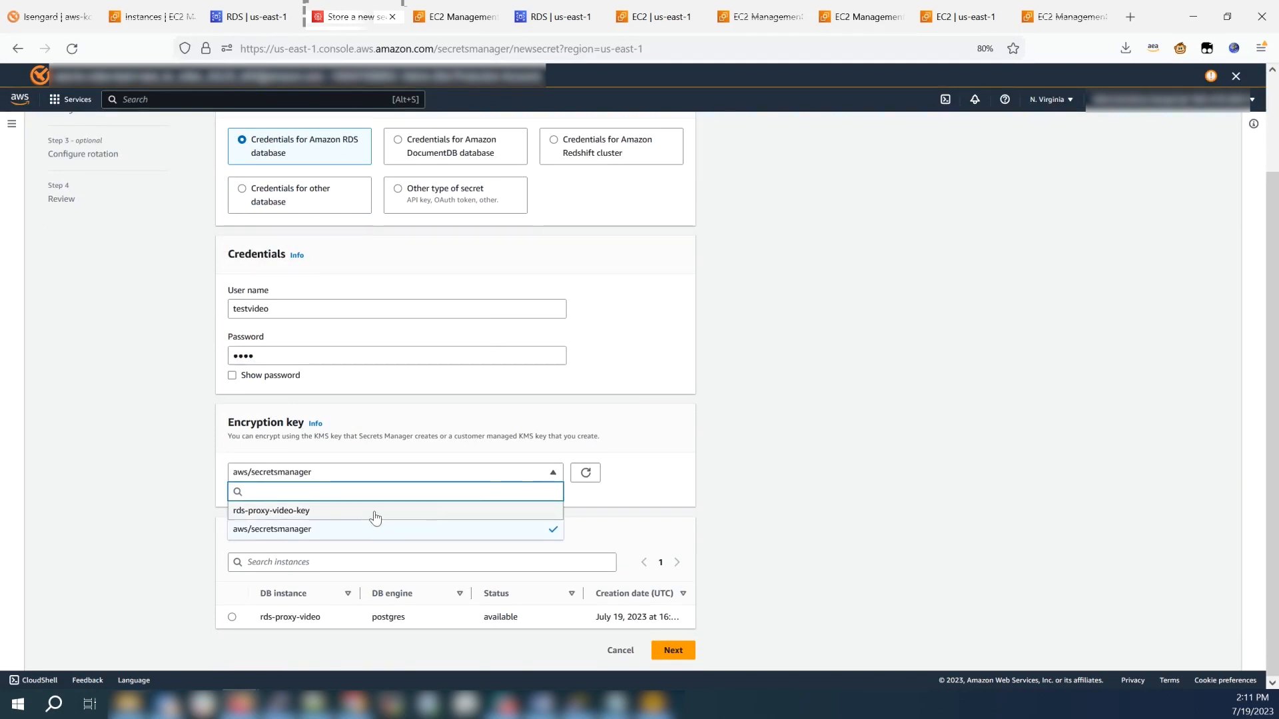
{"action": "left_click", "coordinate": [270, 510]}
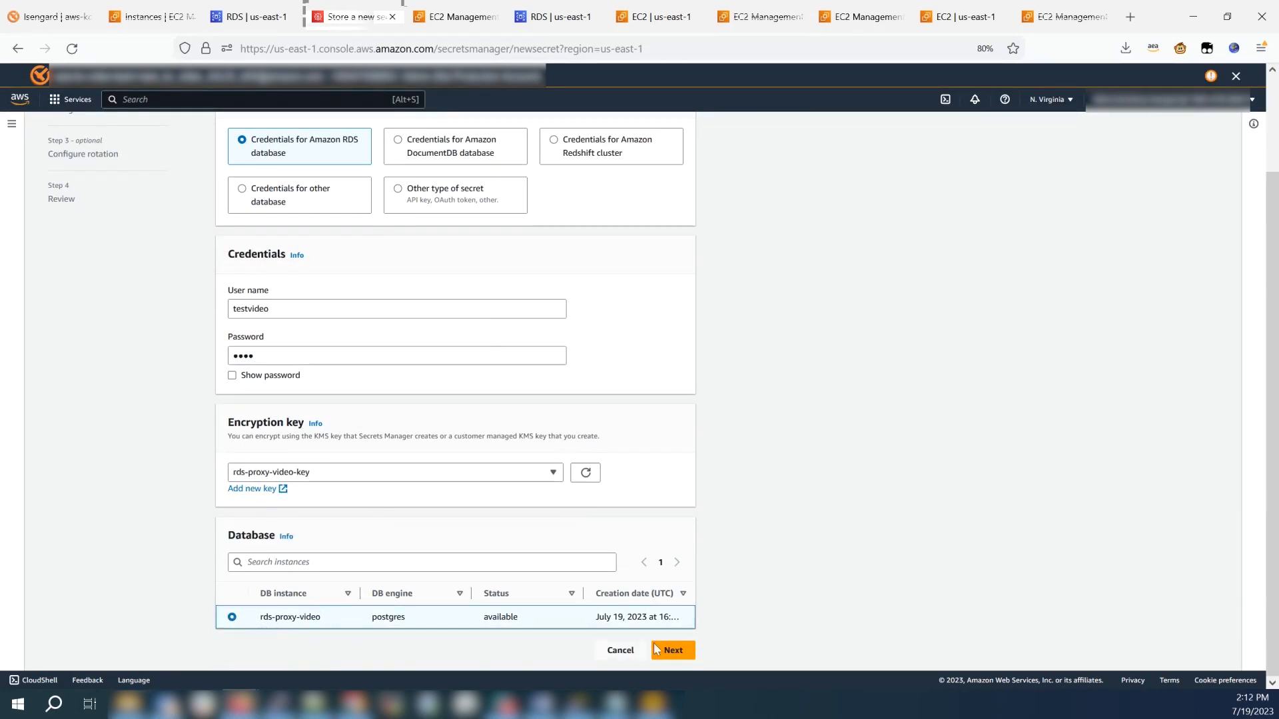
{"action": "left_click", "coordinate": [672, 651]}
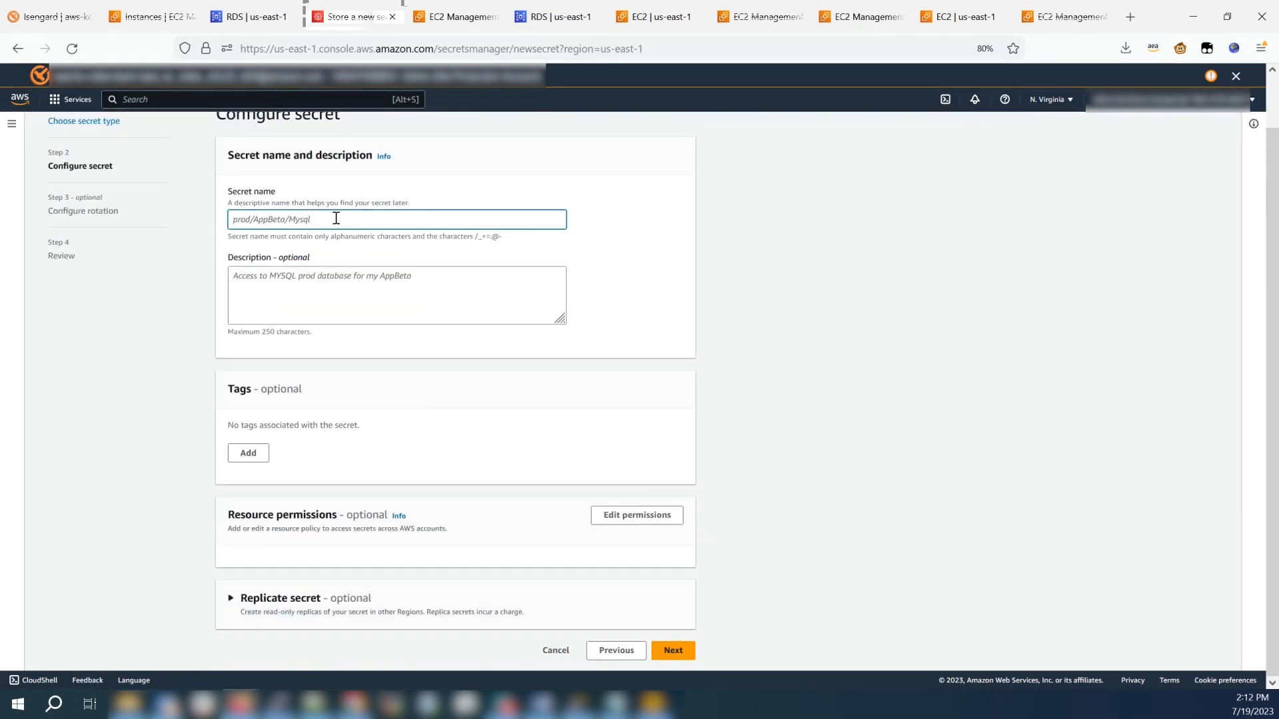
{"action": "type", "text": "proxyvideo"}
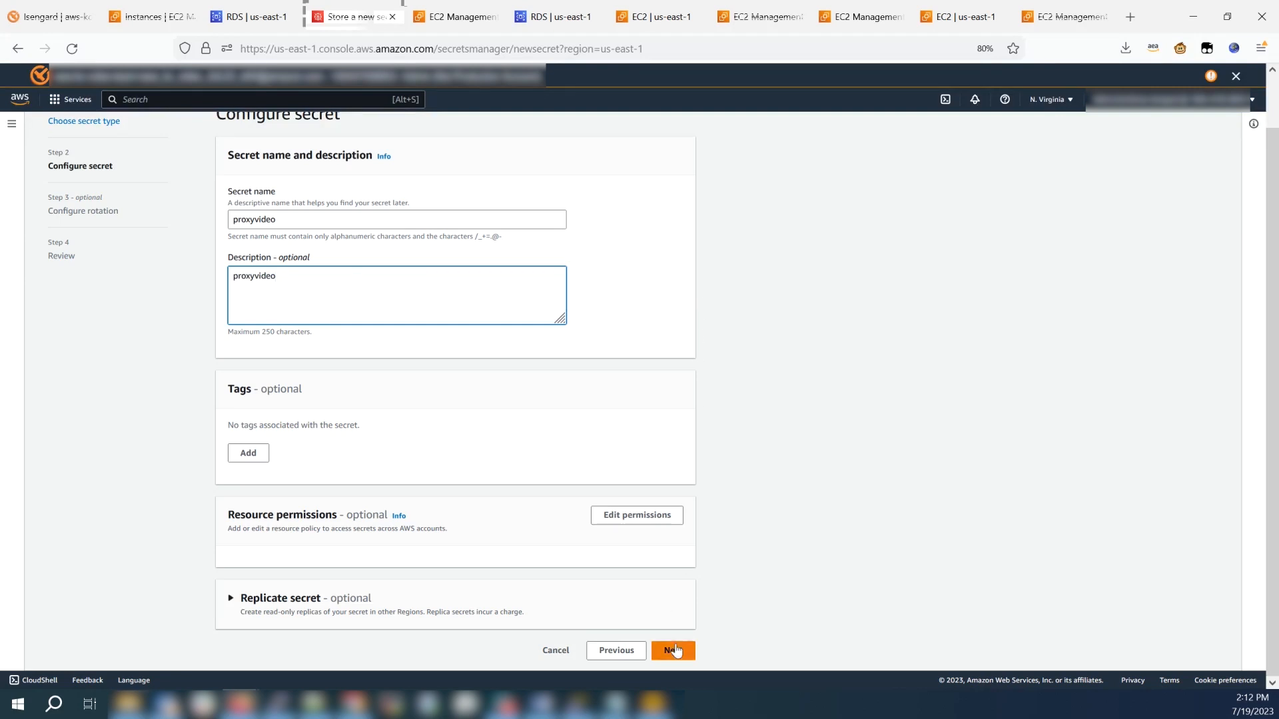
{"action": "left_click", "coordinate": [673, 650]}
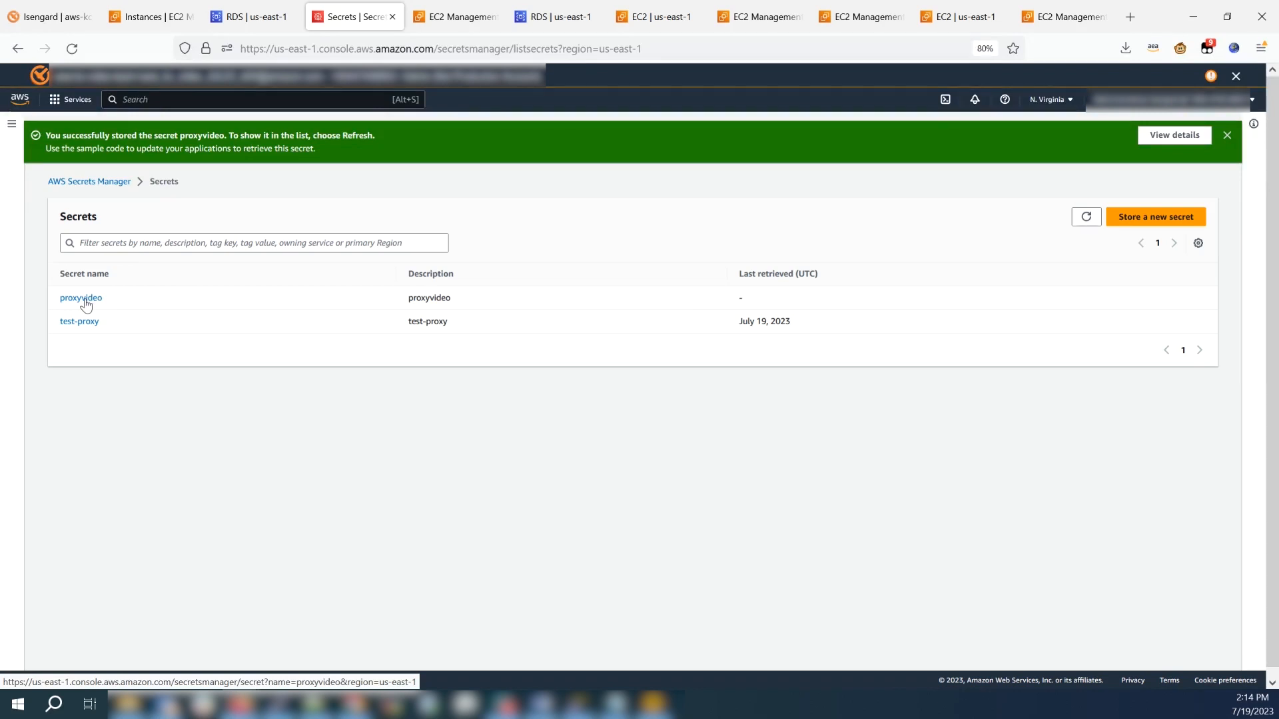
{"action": "left_click", "coordinate": [80, 298]}
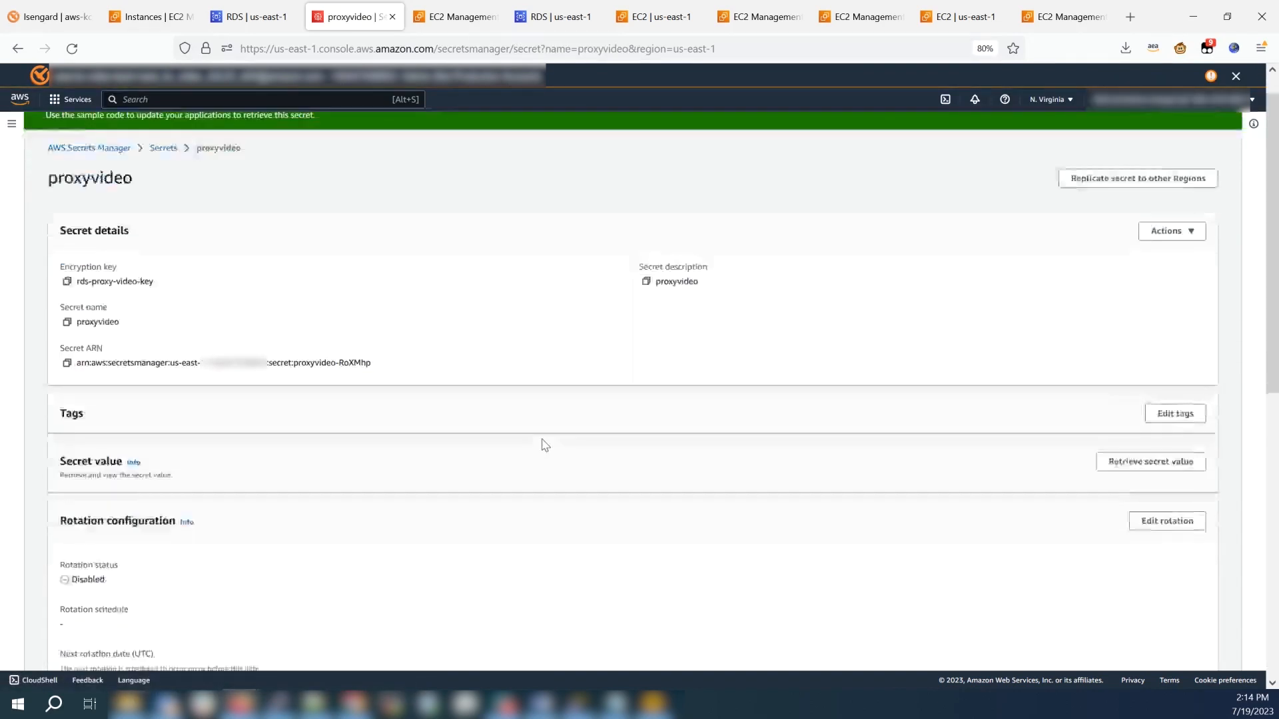
{"action": "scroll", "scroll_direction": "down", "scroll_amount": 3}
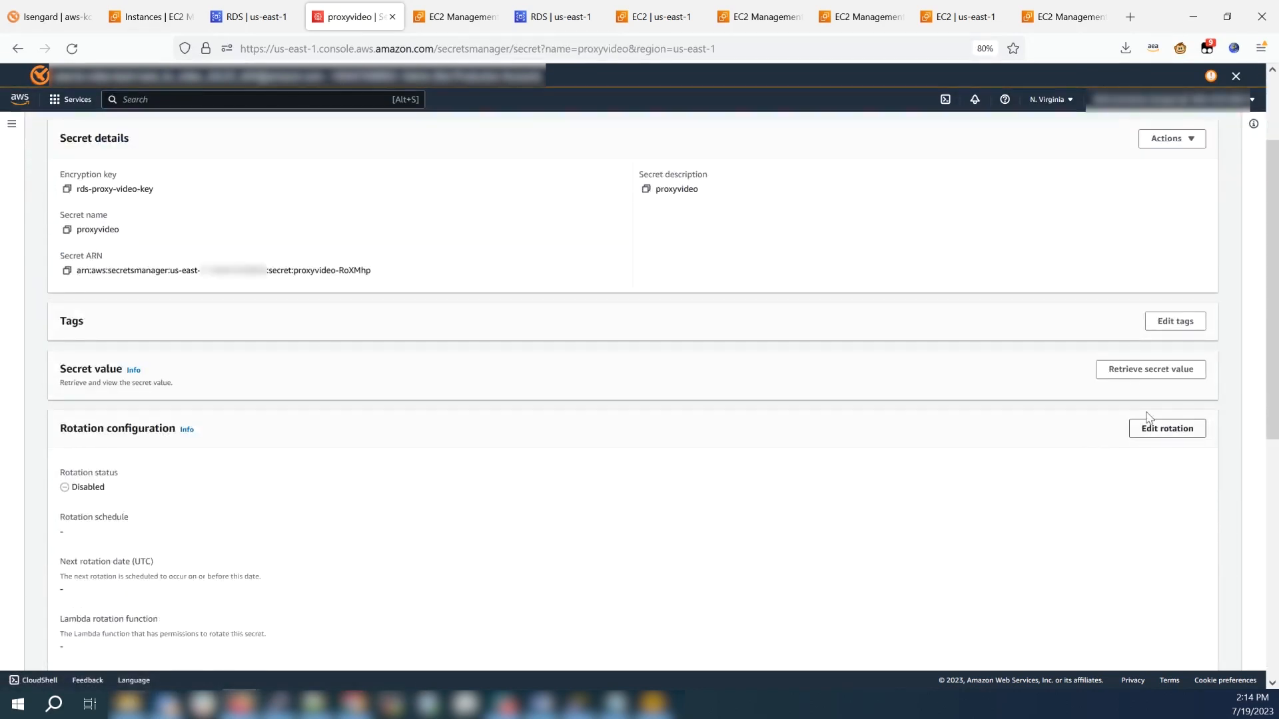
{"action": "left_click", "coordinate": [1151, 369]}
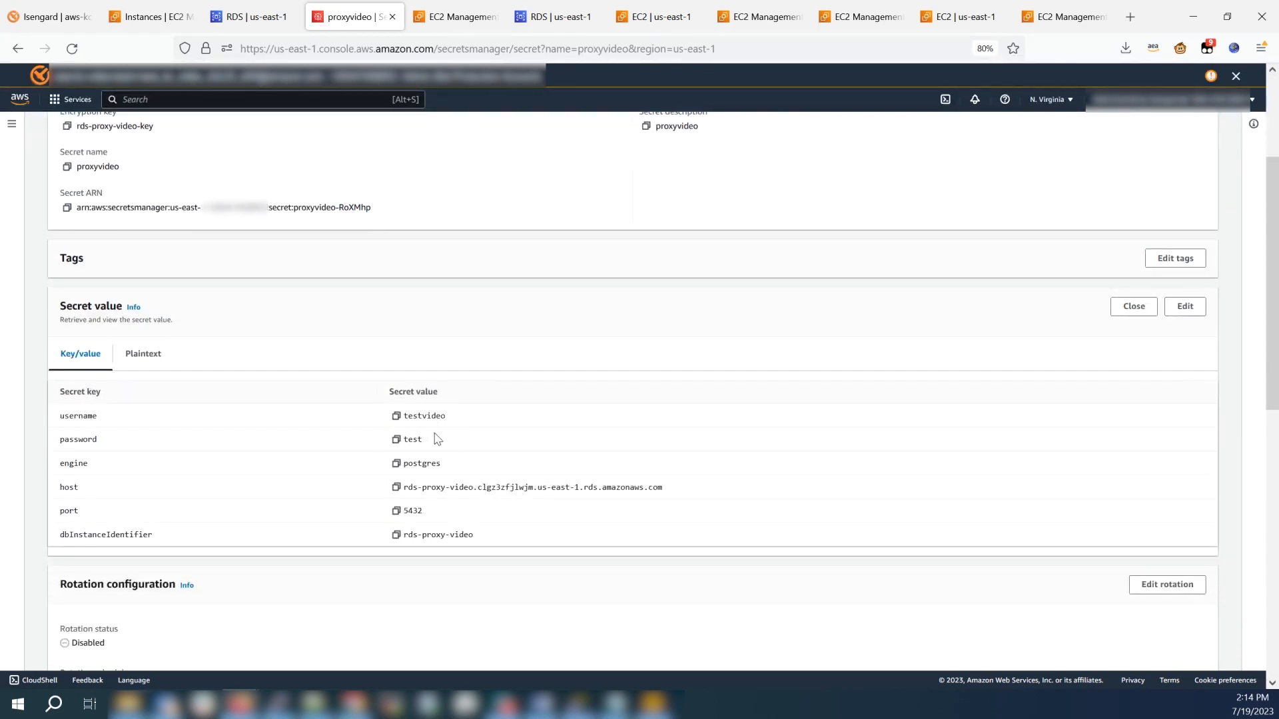
{"action": "mouse_move", "coordinate": [410, 439]}
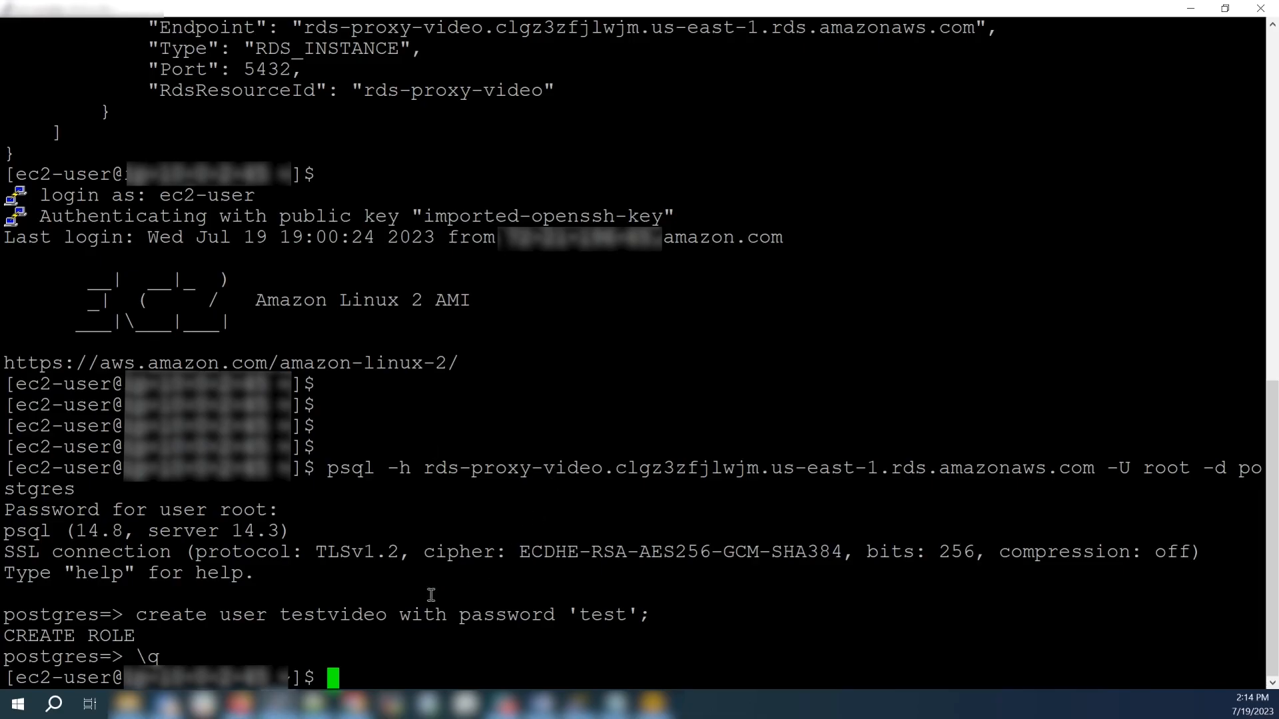
- Run psql -h with the database host and -U testvideo
{"action": "type", "text": "psql -h rds-proxy-video.clgz3zfjlwjm.us-east-1.rds.amazonaws.com"}
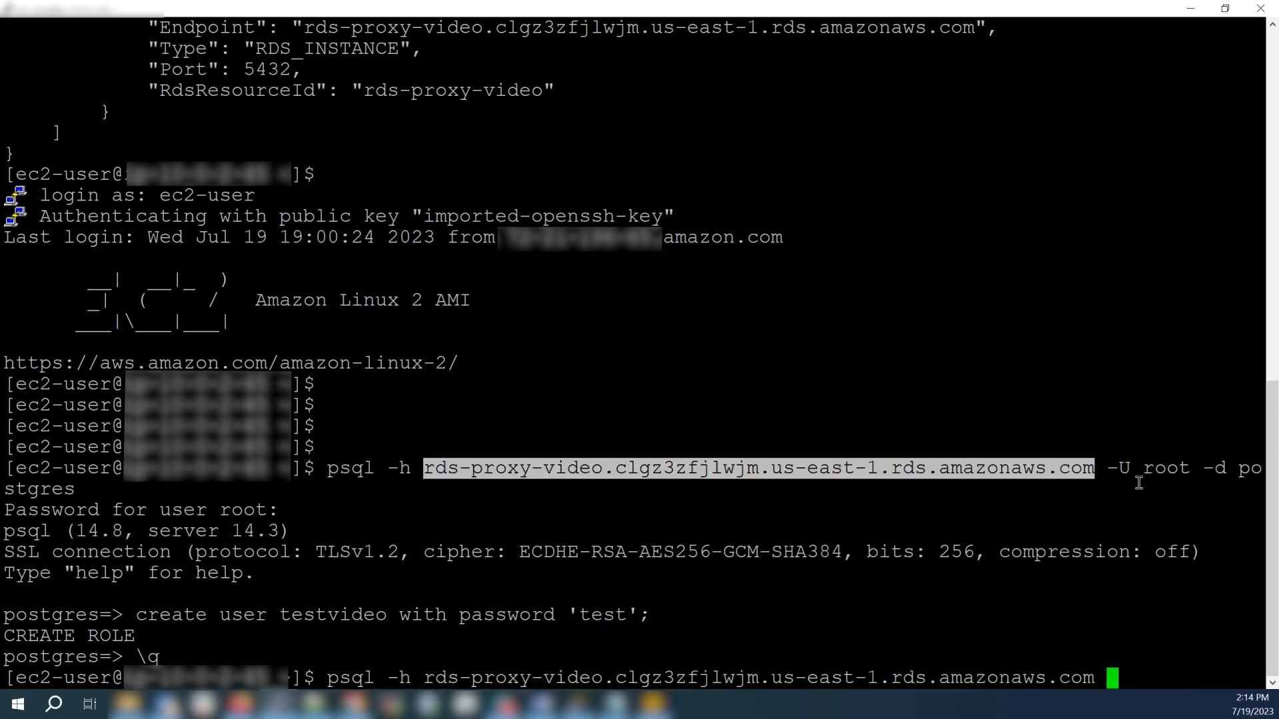
{"action": "type", "text": "-U testvideo"}
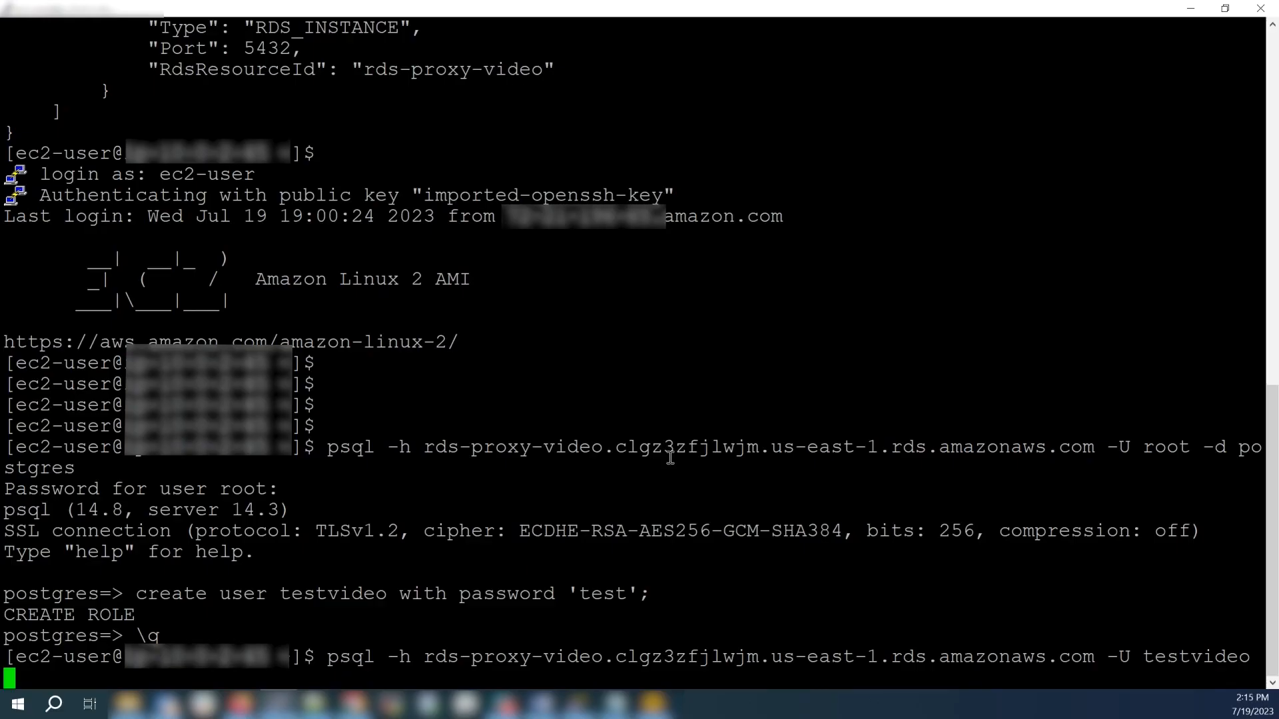
{"action": "key", "text": "Return"}
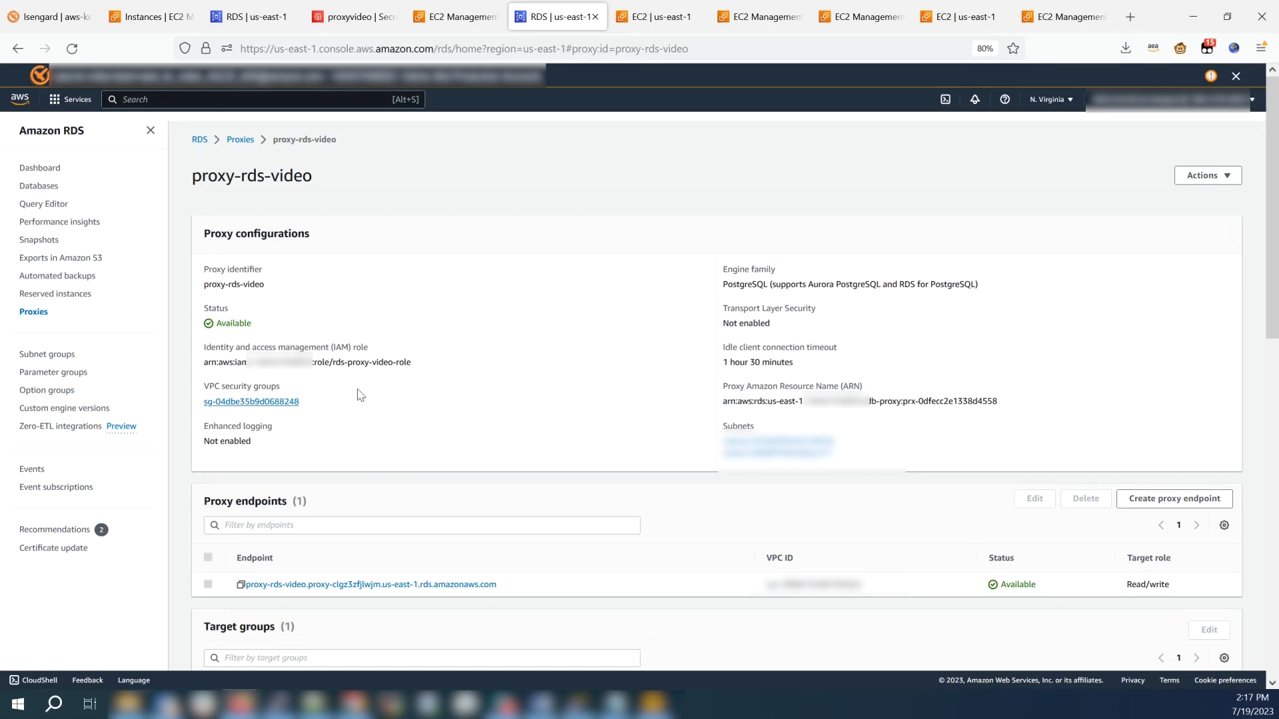
- Copy the proxy's IAM role name and open rds-proxy-video-role under IAM Roles
{"action": "double_click", "coordinate": [370, 362]}
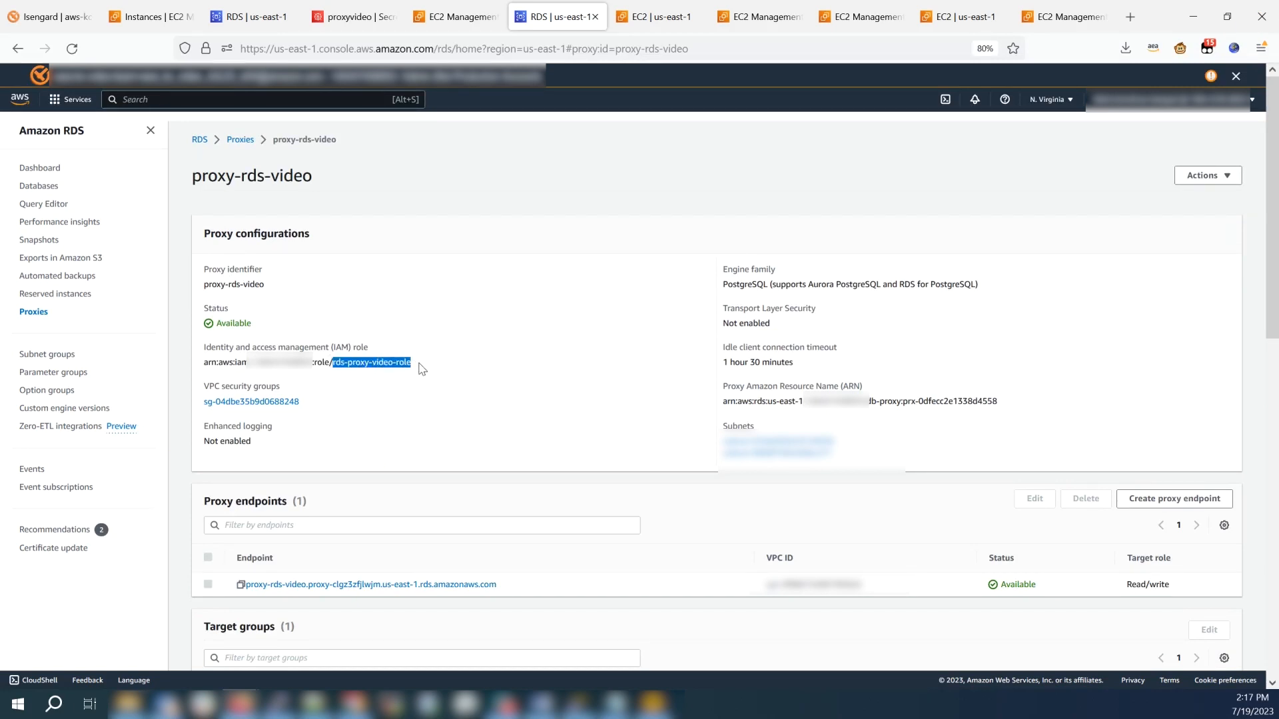
{"action": "mouse_move", "coordinate": [425, 393]}
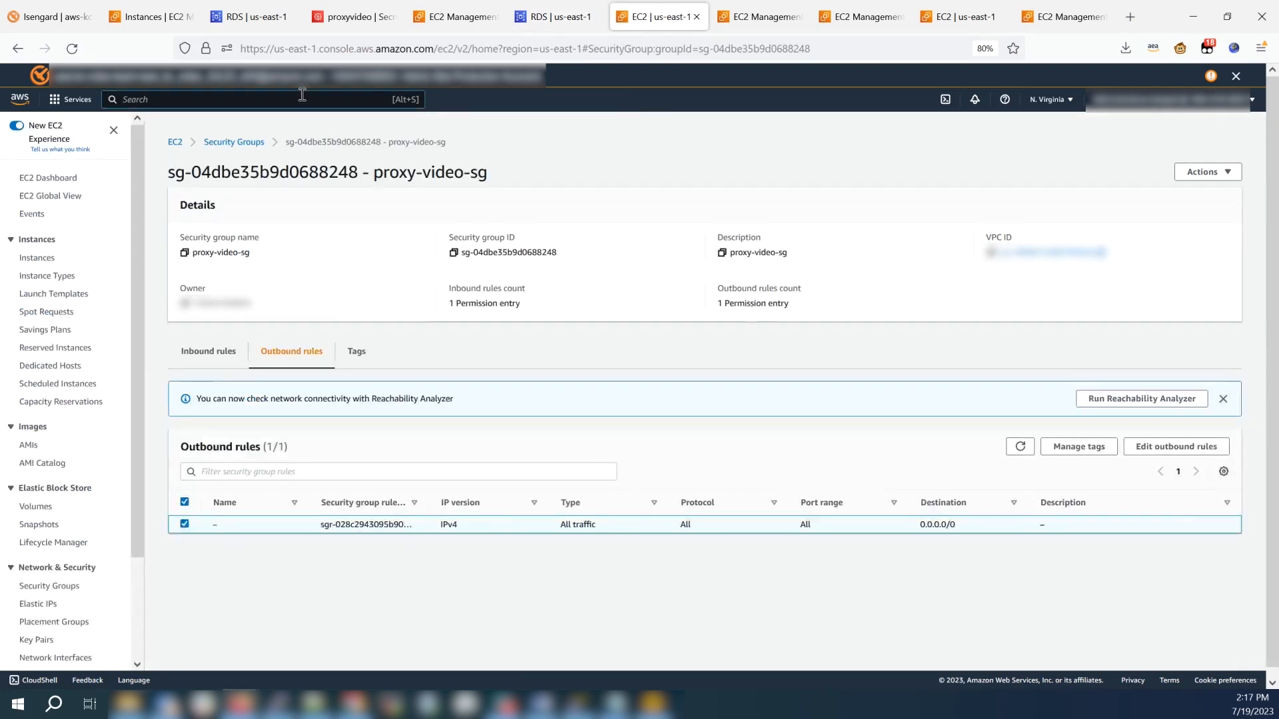
{"action": "type", "text": "iam"}
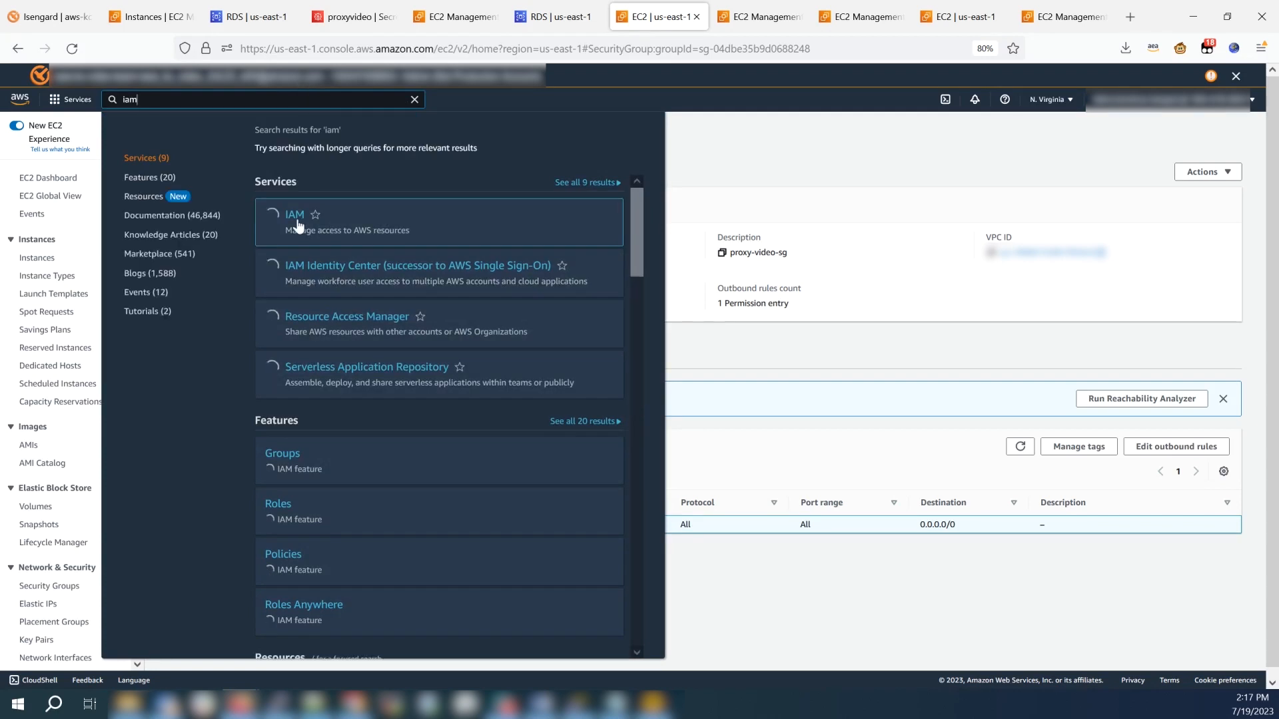
{"action": "left_click", "coordinate": [295, 214]}
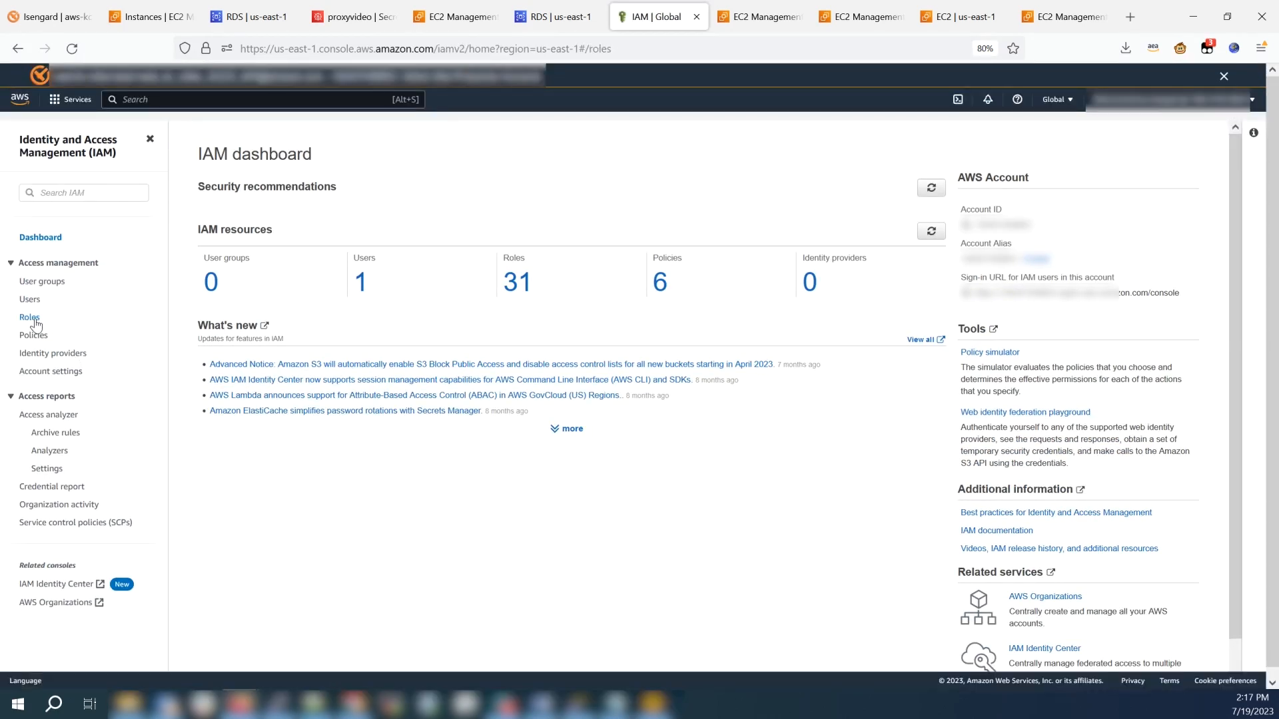
{"action": "left_click", "coordinate": [30, 317]}
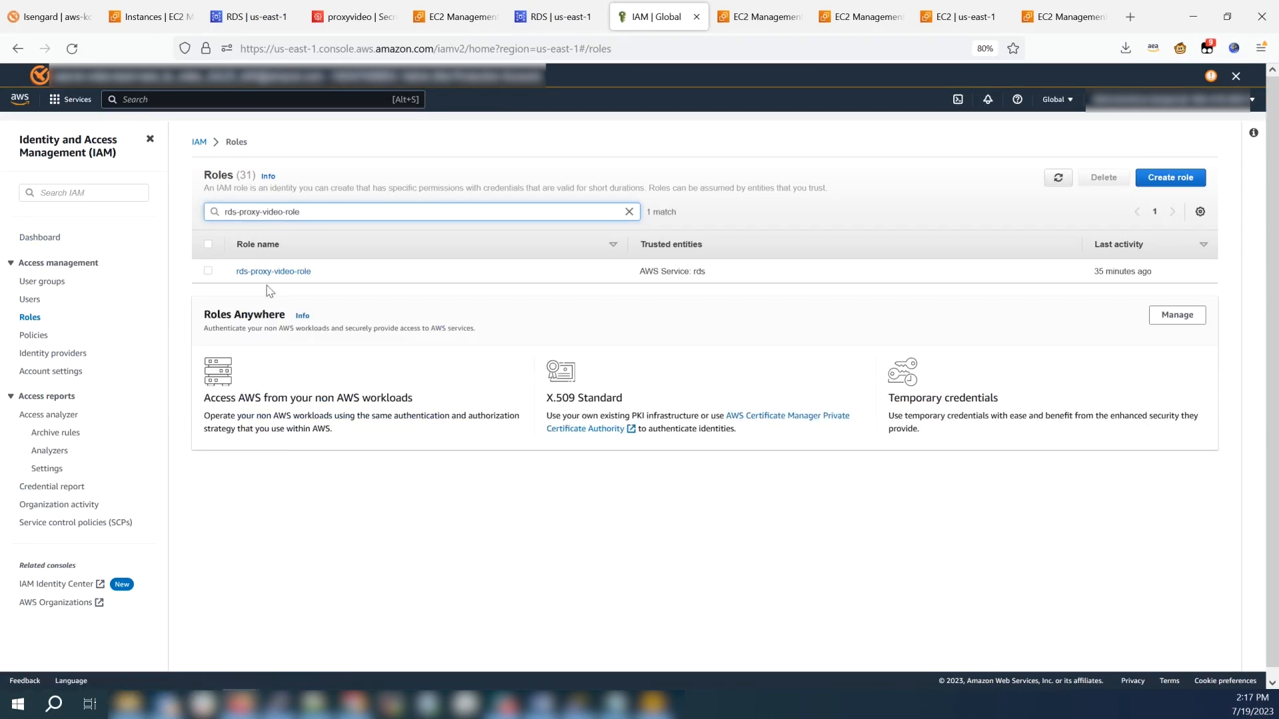
{"action": "left_click", "coordinate": [273, 271]}
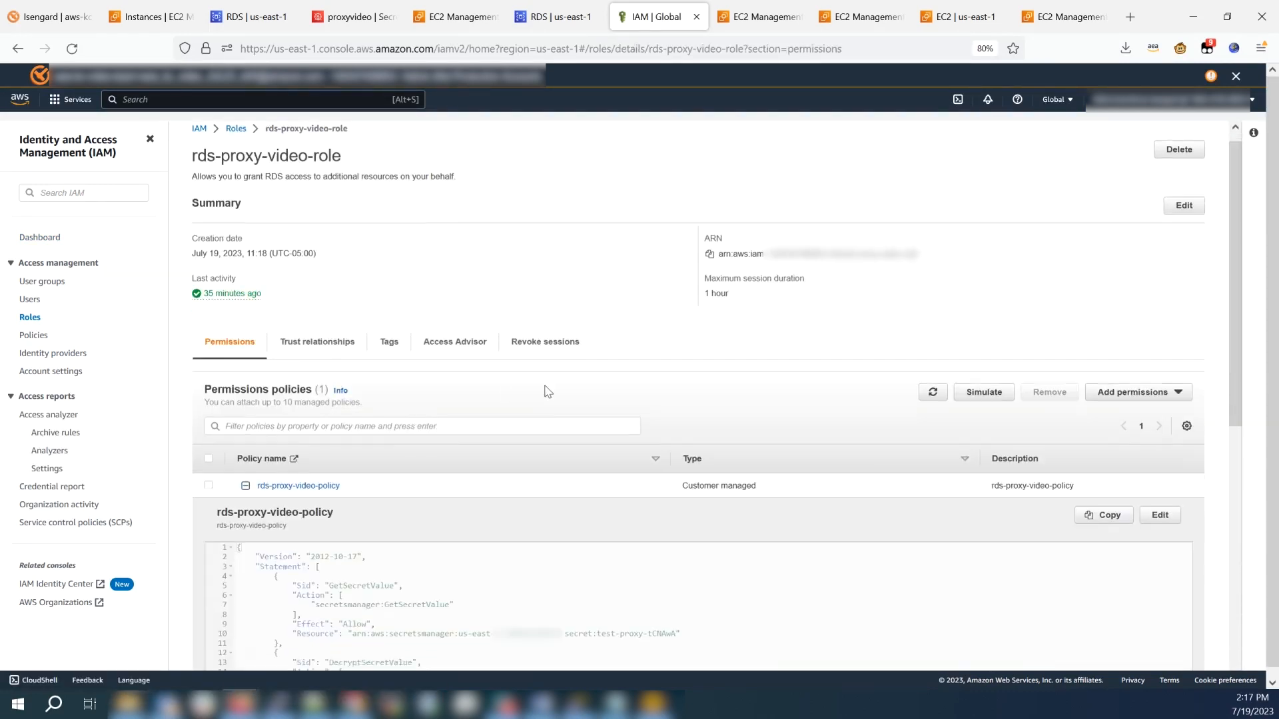
{"action": "scroll", "scroll_direction": "down", "scroll_amount": 3}
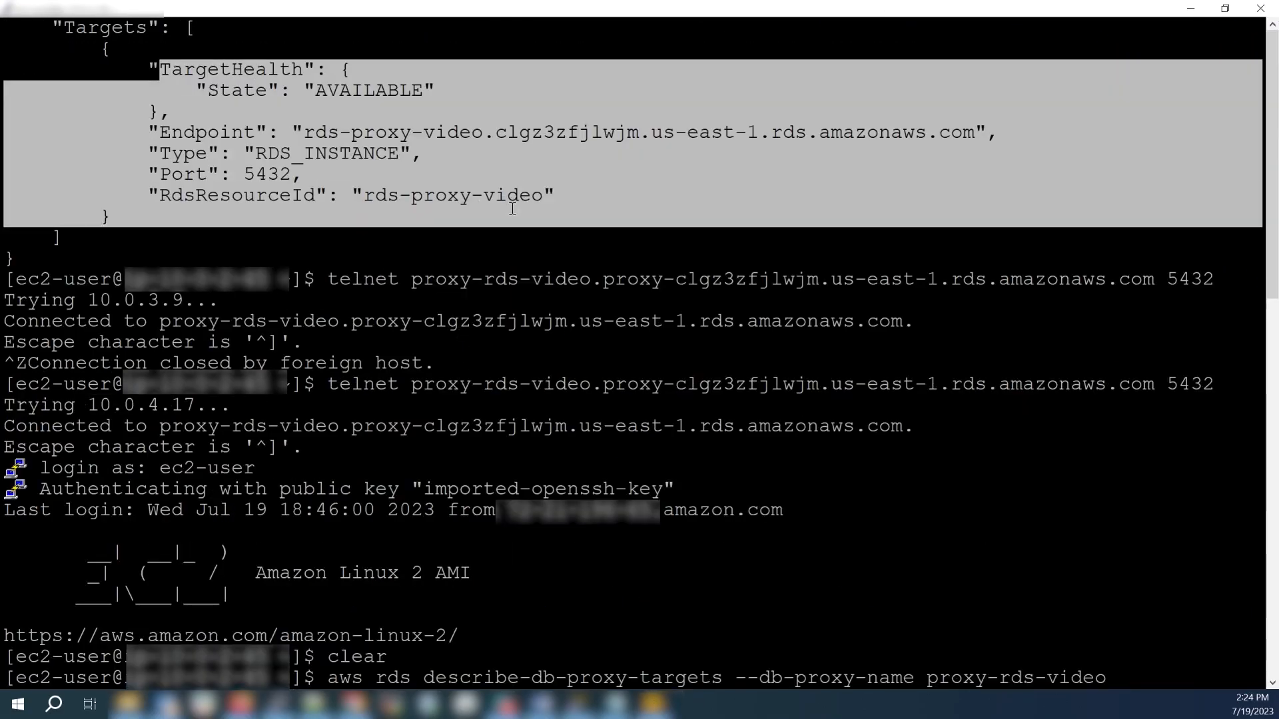
{"action": "mouse_move", "coordinate": [725, 263]}
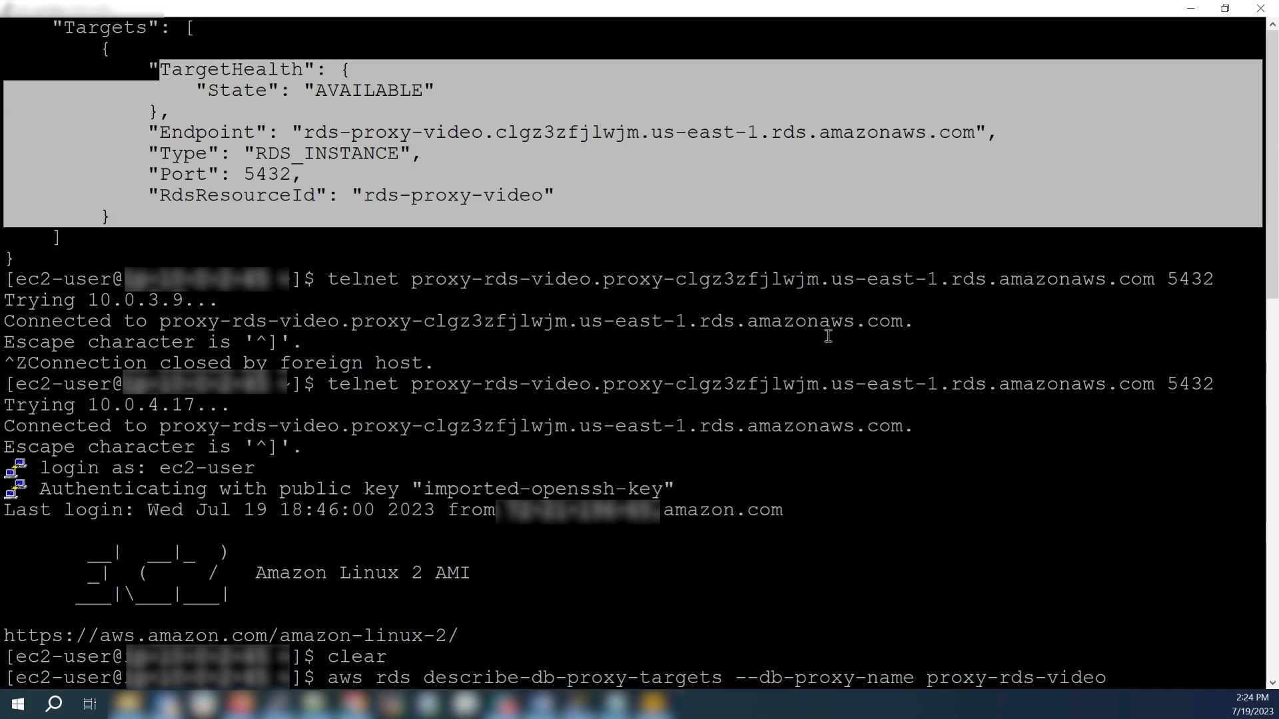
{"action": "mouse_move", "coordinate": [785, 329]}
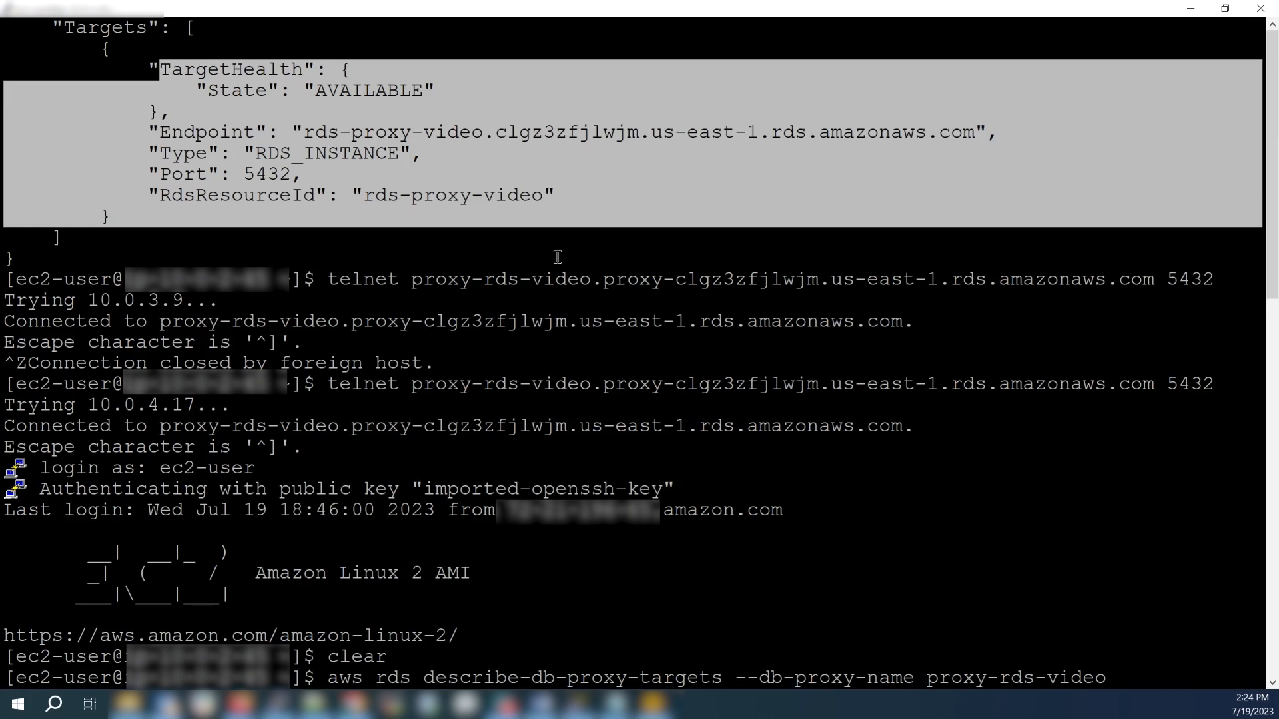
- Leave PuTTY for the AWS console after confirming rds-proxy-video is AVAILABLE on port 5432
{"action": "left_click", "coordinate": [254, 18]}
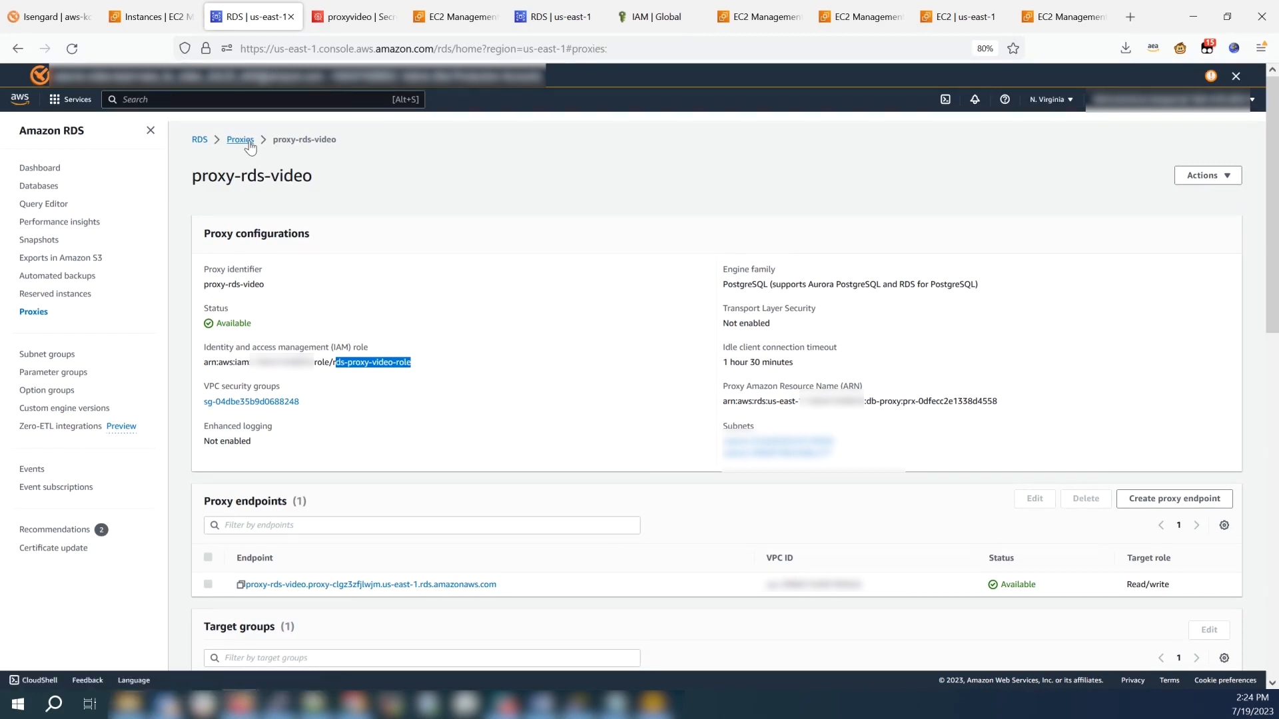
- Modify proxy-rds-video to activate enhanced logging and submit the change
{"action": "left_click", "coordinate": [240, 140]}
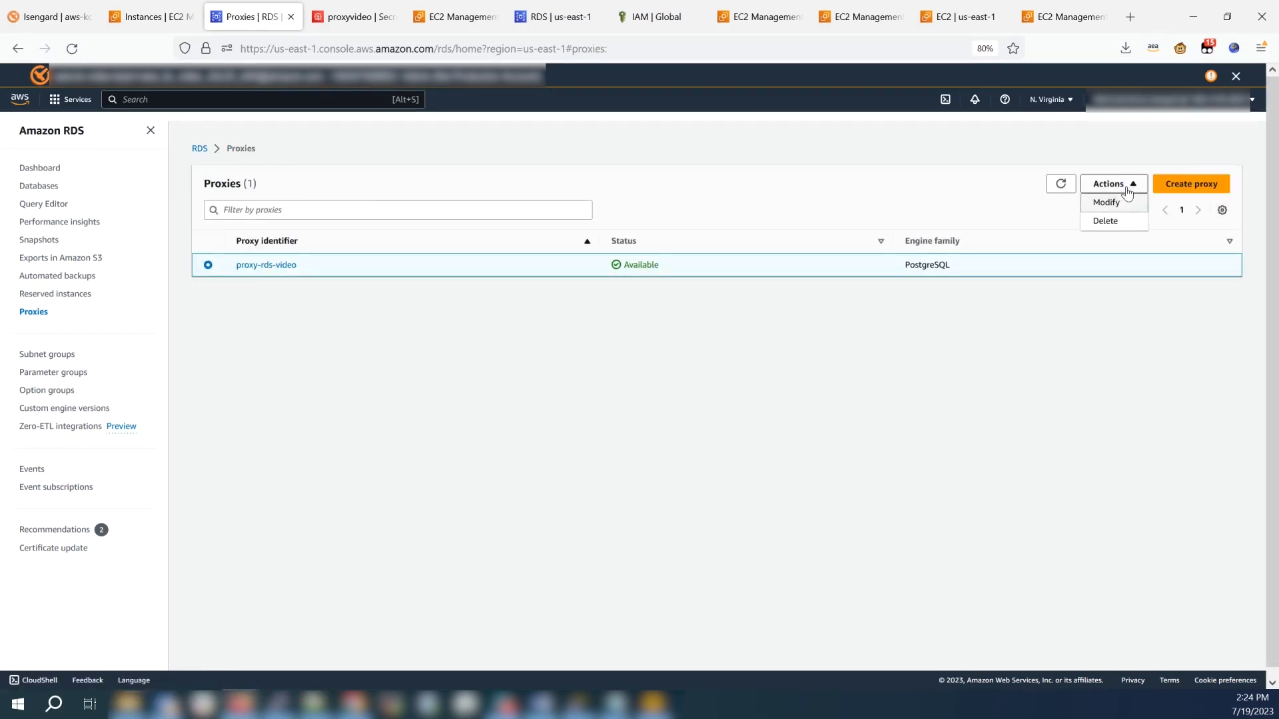
{"action": "left_click", "coordinate": [1105, 201]}
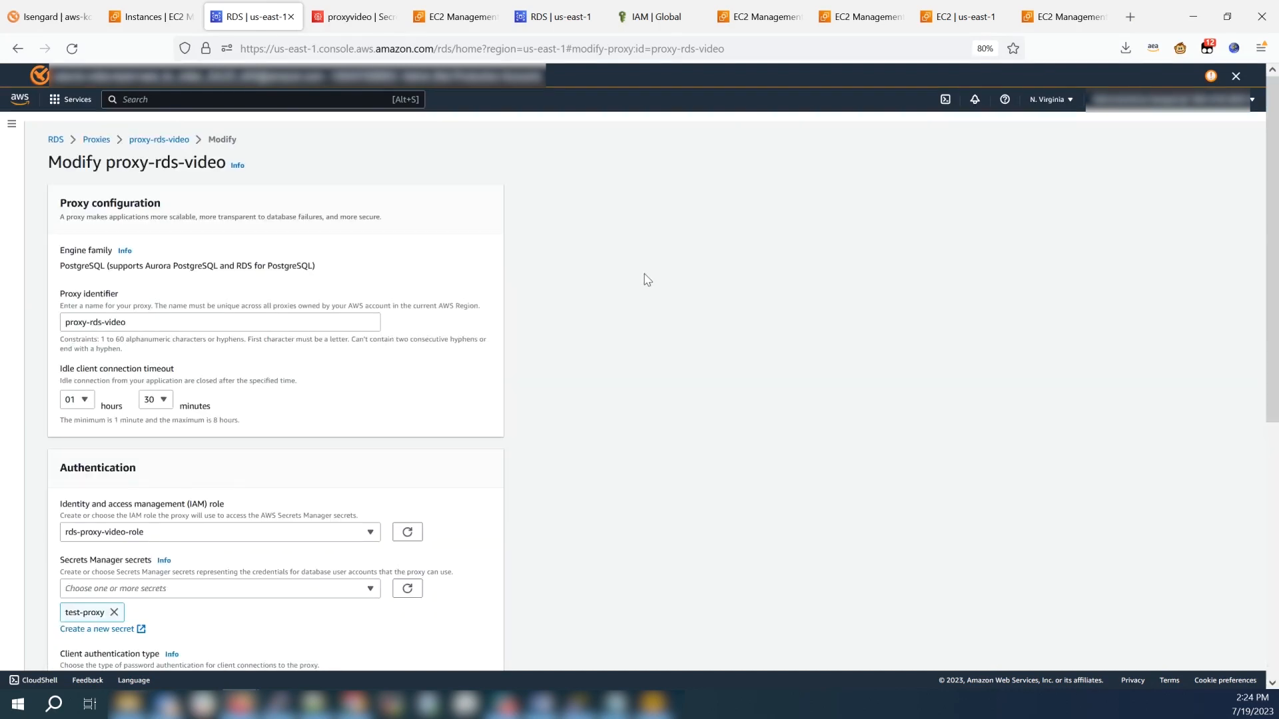
{"action": "scroll", "scroll_direction": "down", "scroll_amount": 3}
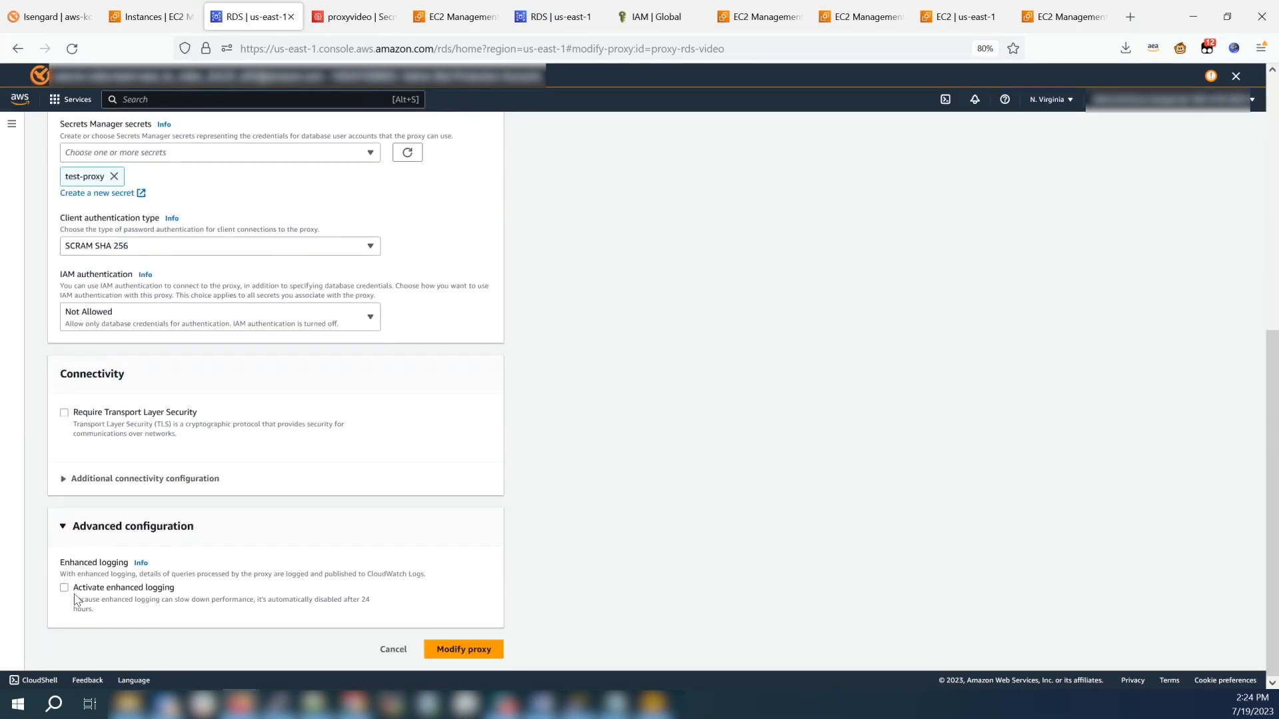
{"action": "left_click", "coordinate": [63, 588]}
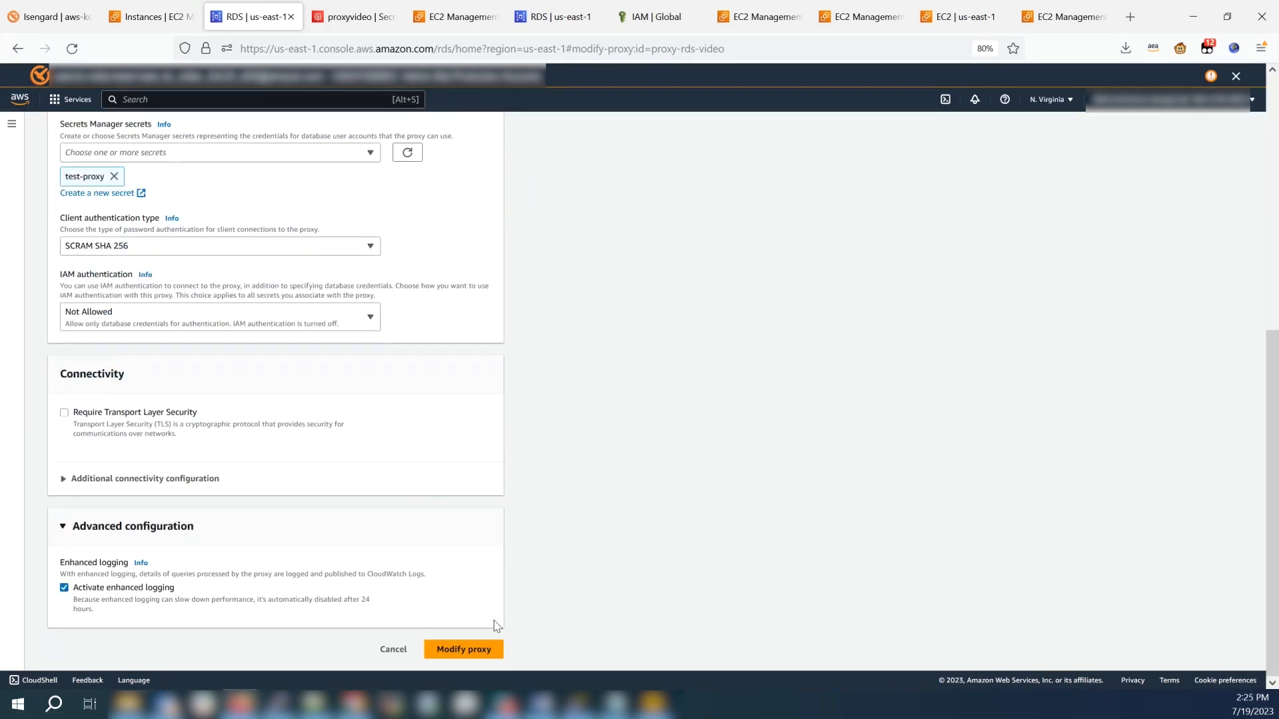
{"action": "left_click", "coordinate": [463, 649]}
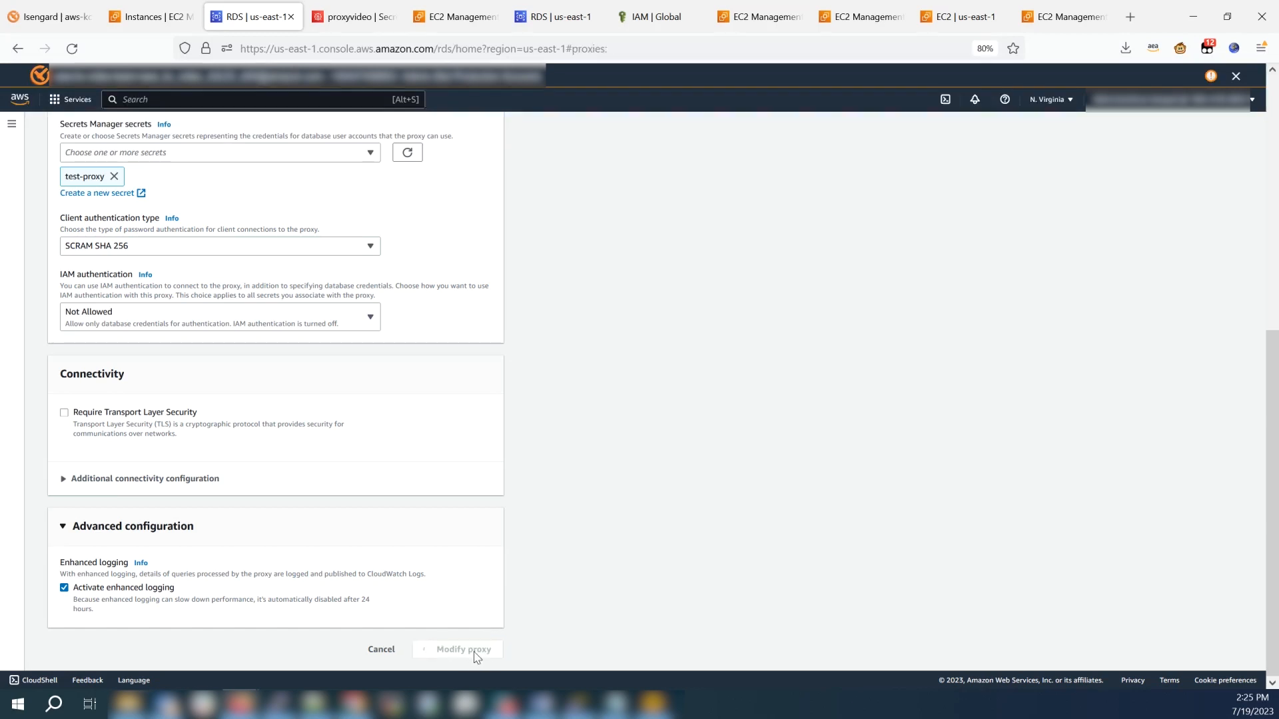
{"action": "left_click", "coordinate": [465, 649]}
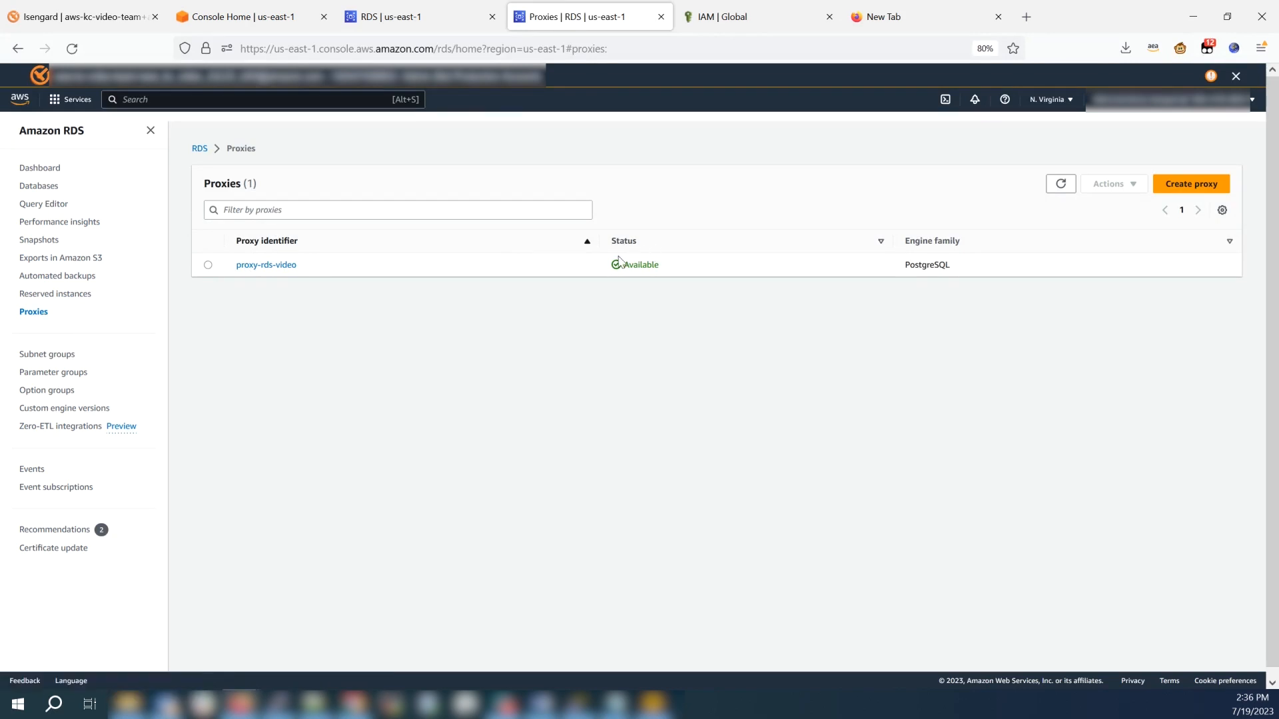
- Review proxy-rds-video's details and copy its read/write endpoint address
{"action": "left_click", "coordinate": [266, 264]}
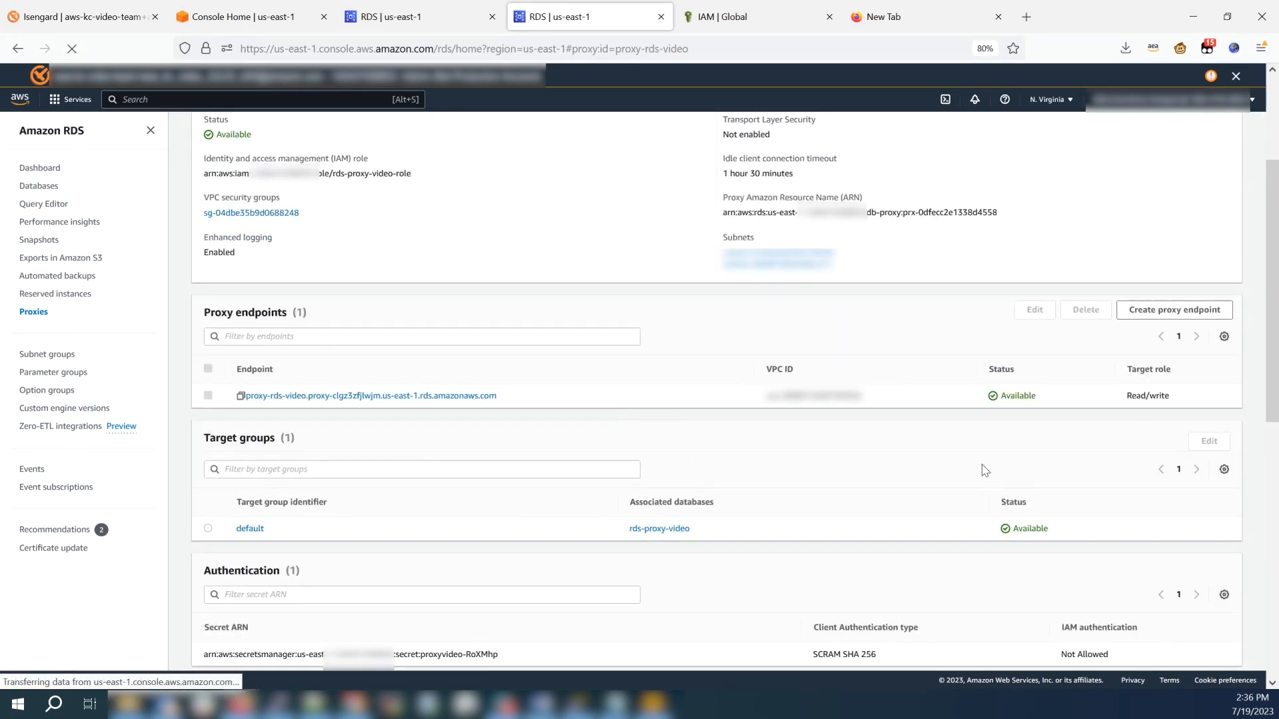
{"action": "scroll", "scroll_direction": "down", "scroll_amount": 3}
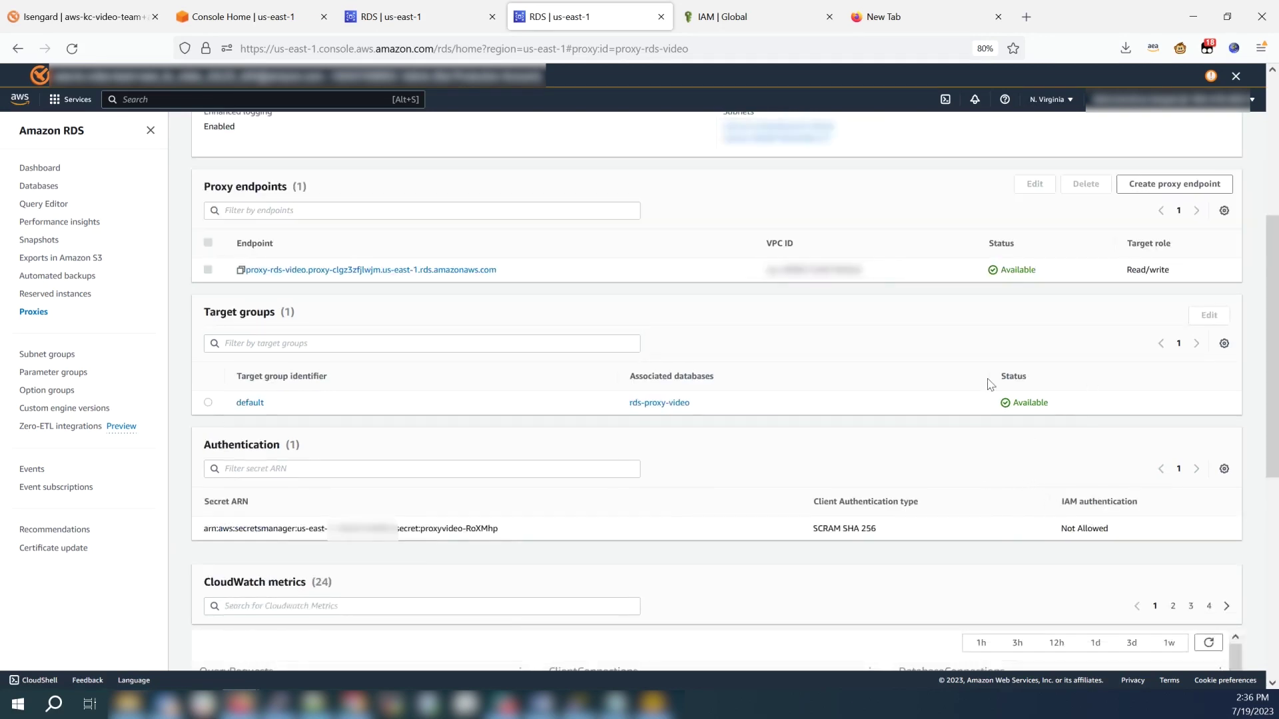
{"action": "scroll", "scroll_direction": "down", "scroll_amount": 3}
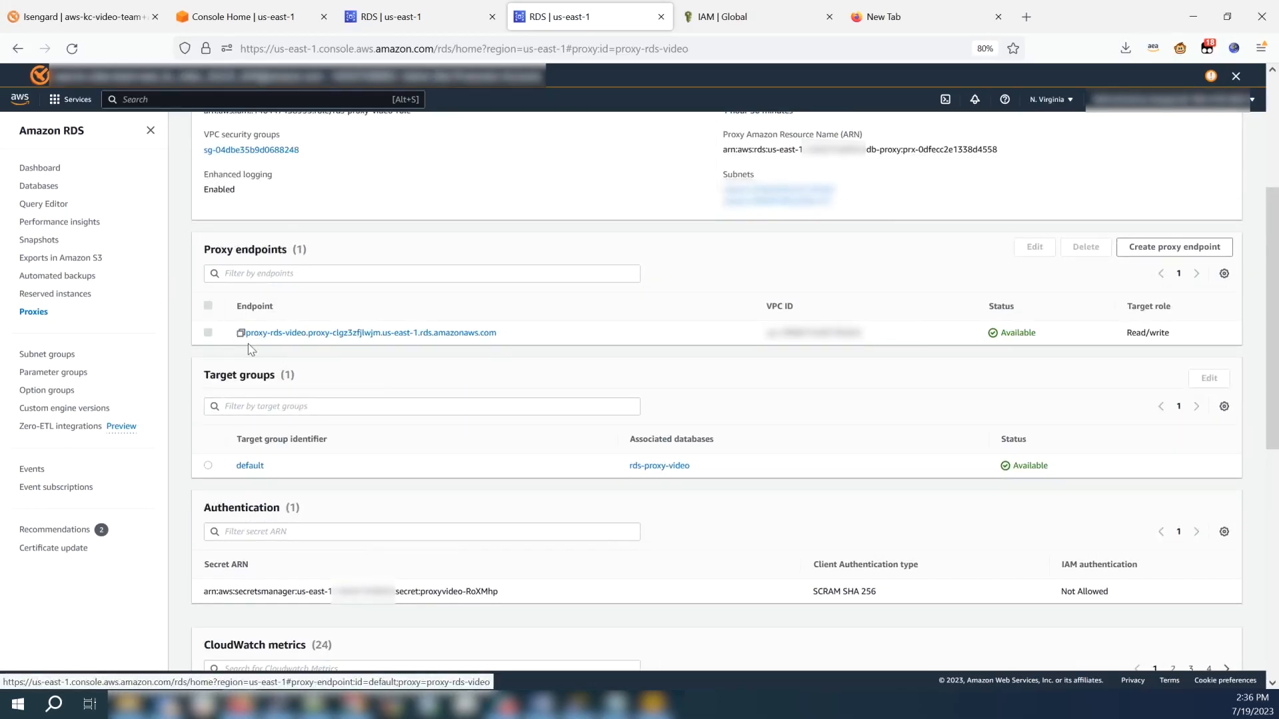
{"action": "left_click", "coordinate": [240, 333]}
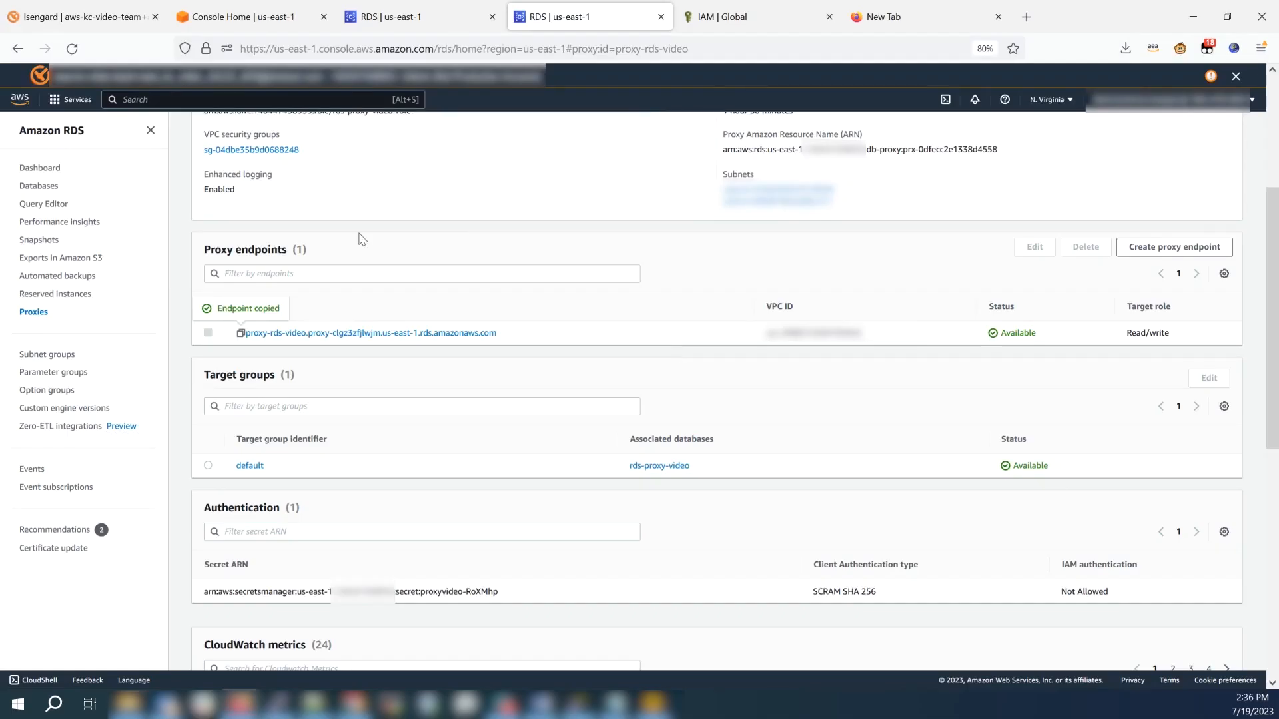
- Retrieve the proxyvideo secret's values in Secrets Manager: username testvideo, host rds-proxy-video
{"action": "type", "text": "secrets"}
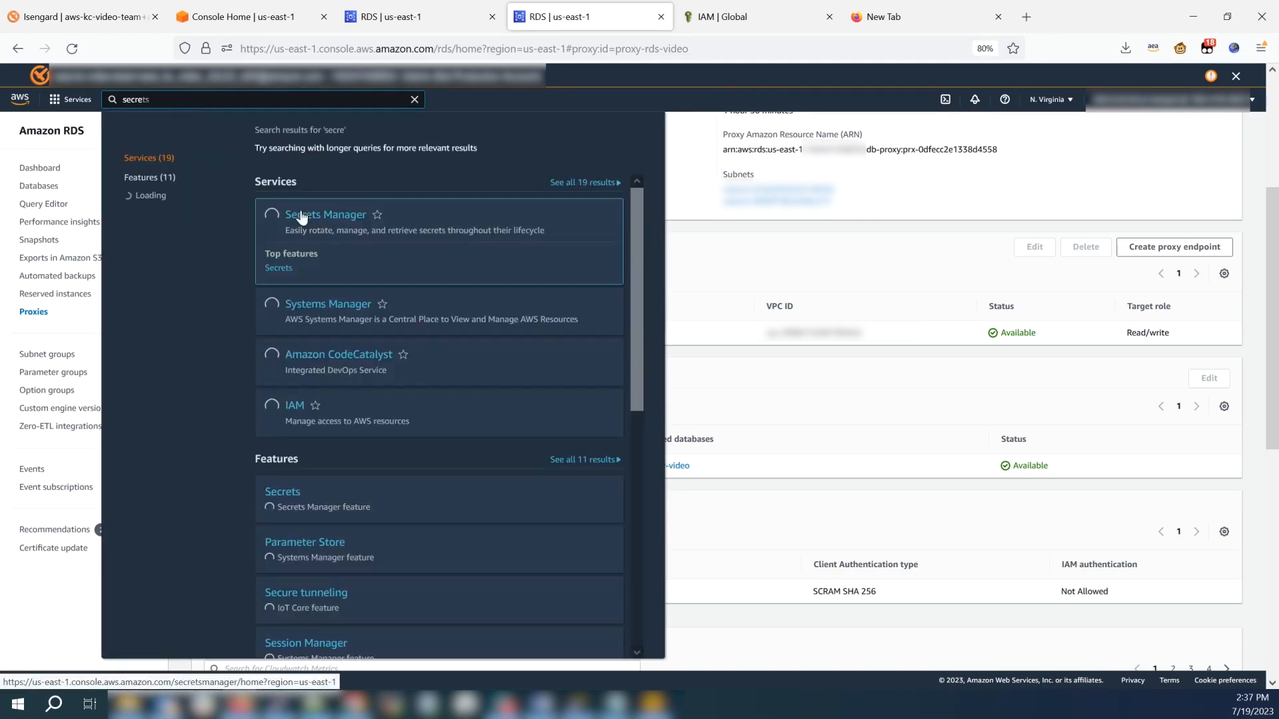
{"action": "left_click", "coordinate": [326, 214]}
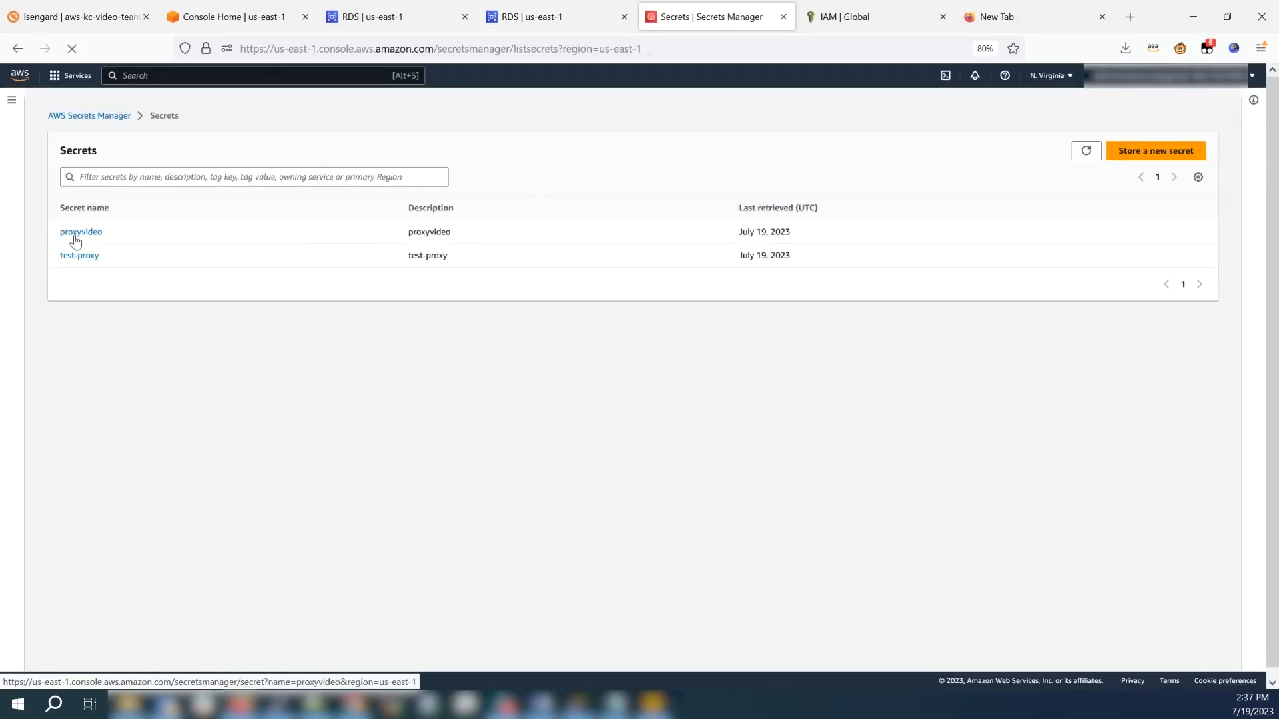
{"action": "left_click", "coordinate": [80, 231]}
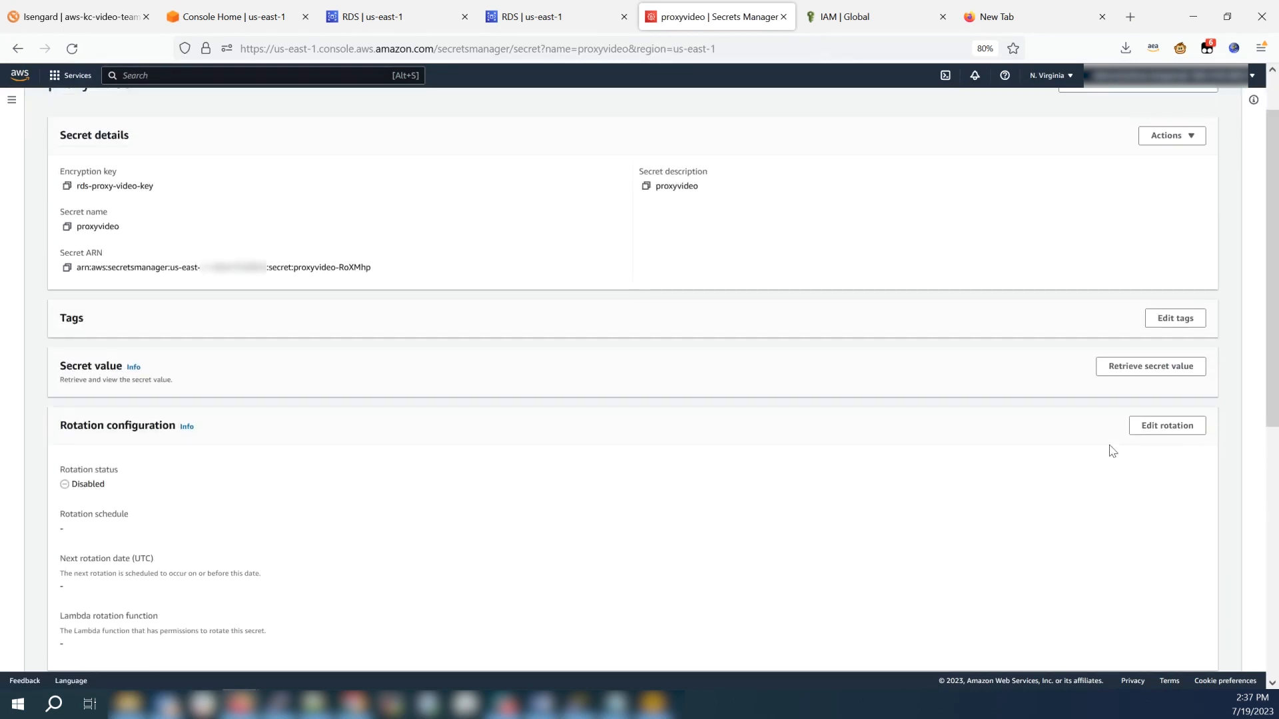
{"action": "left_click", "coordinate": [1150, 366]}
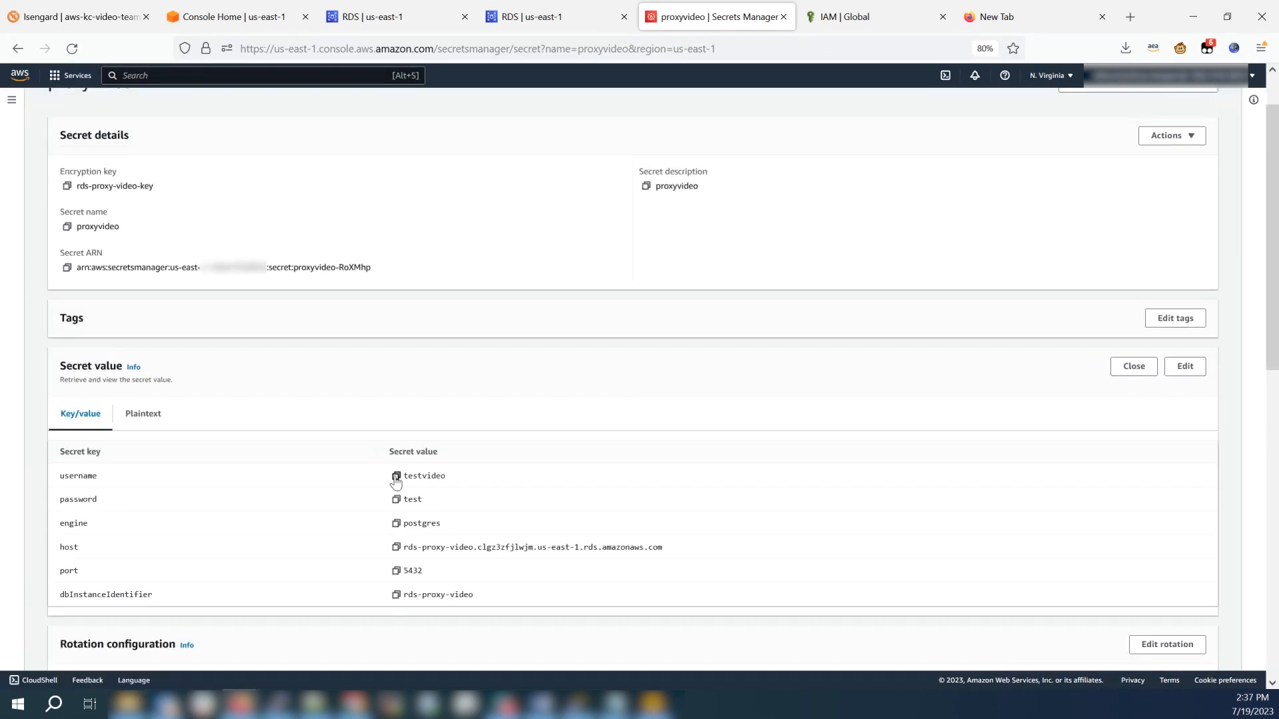